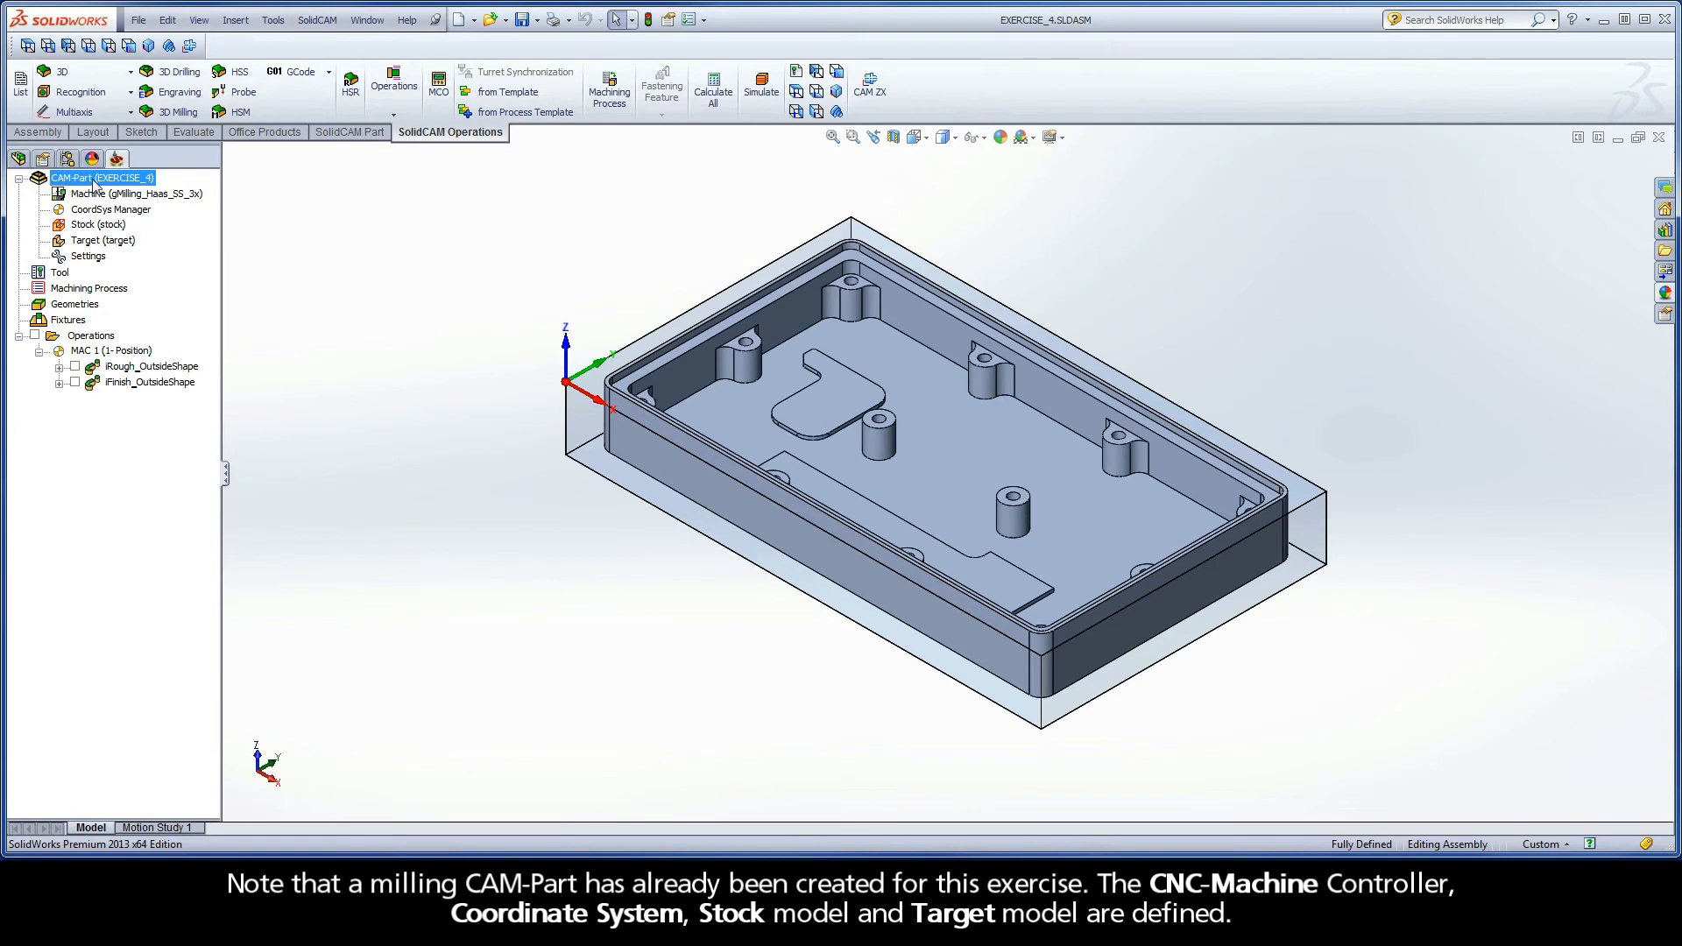
mouse_move(153, 185)
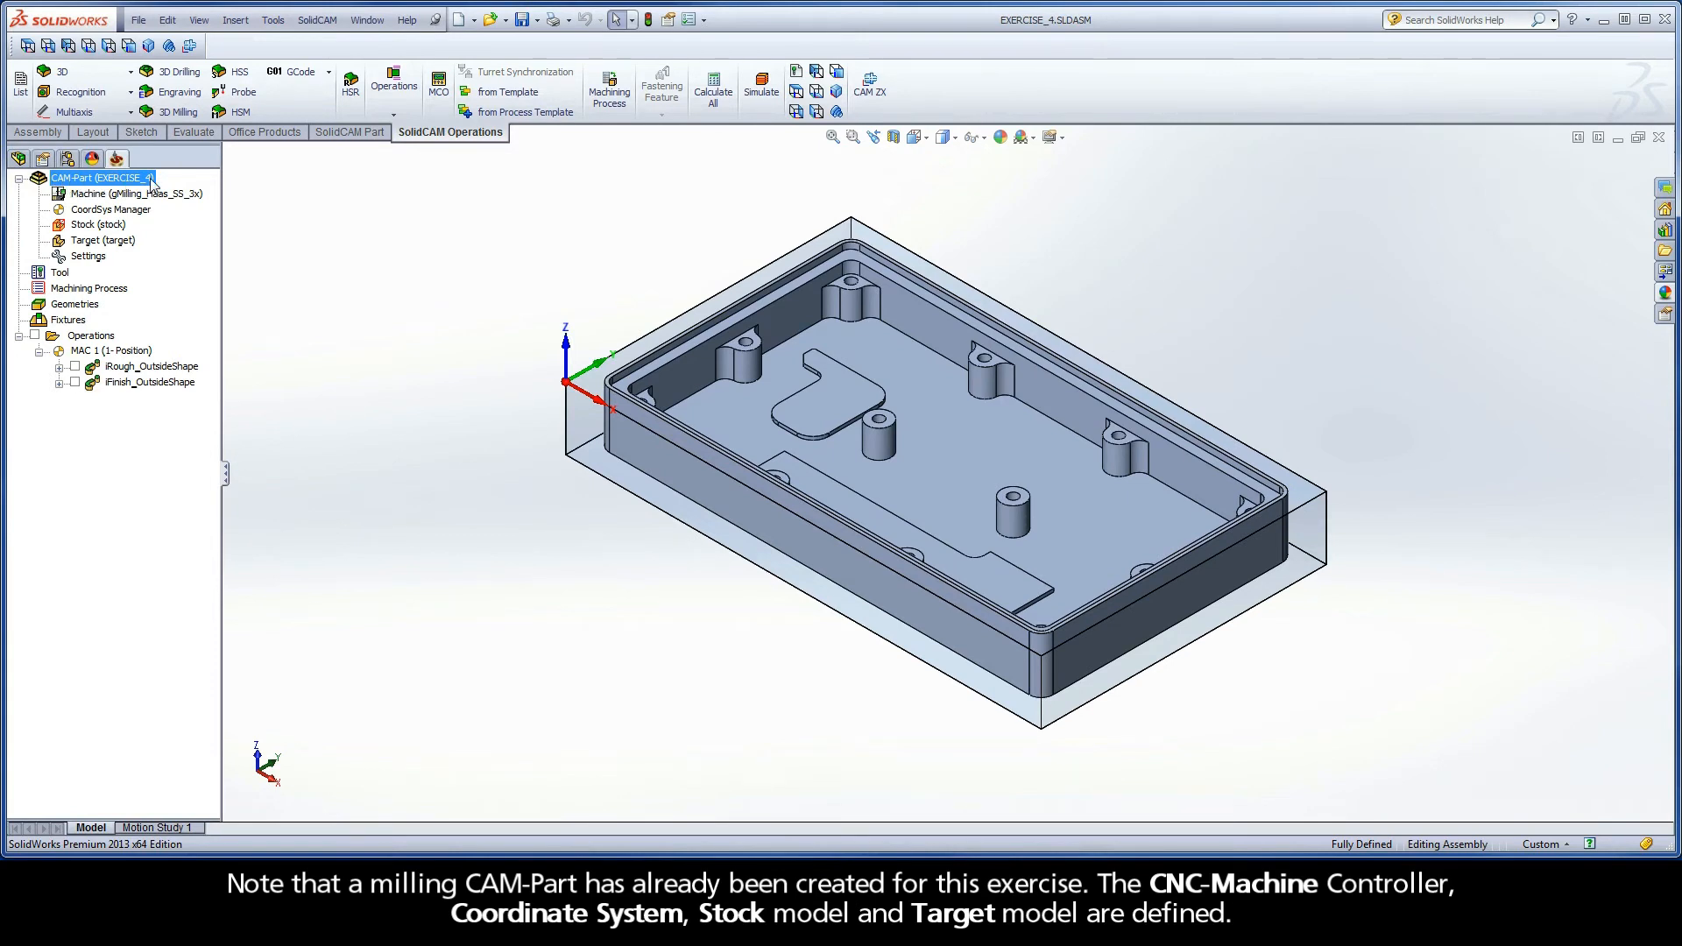
Review the CAM-Part's machine and coordinate system definitions
left_click(134, 193)
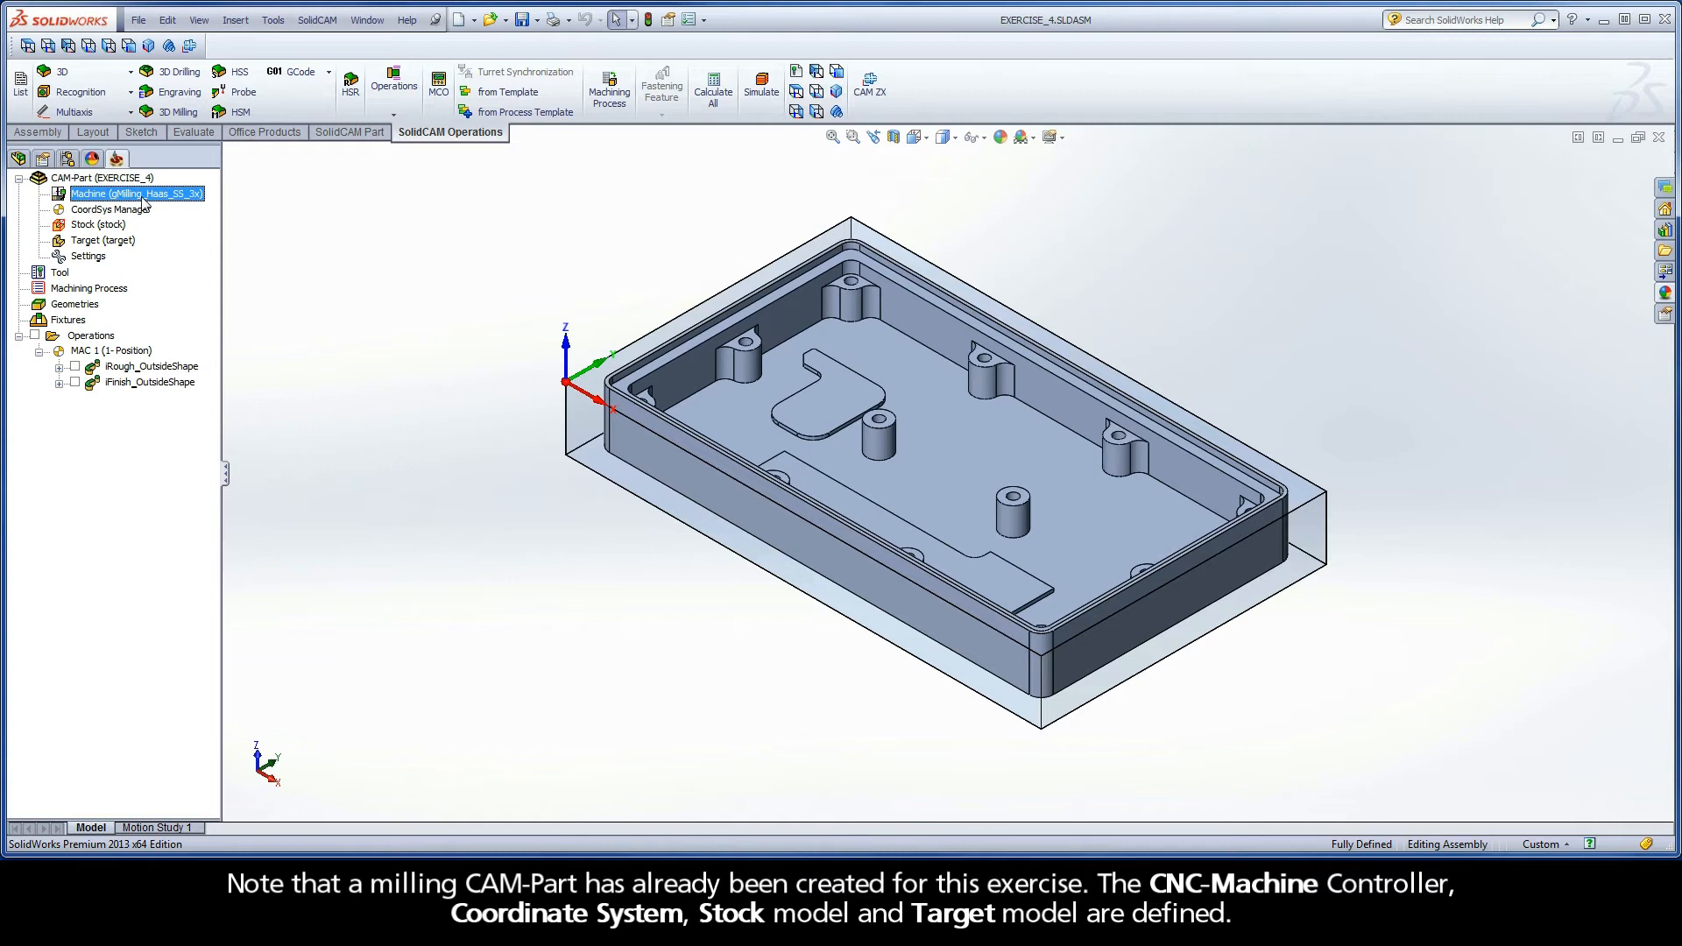
left_click(112, 209)
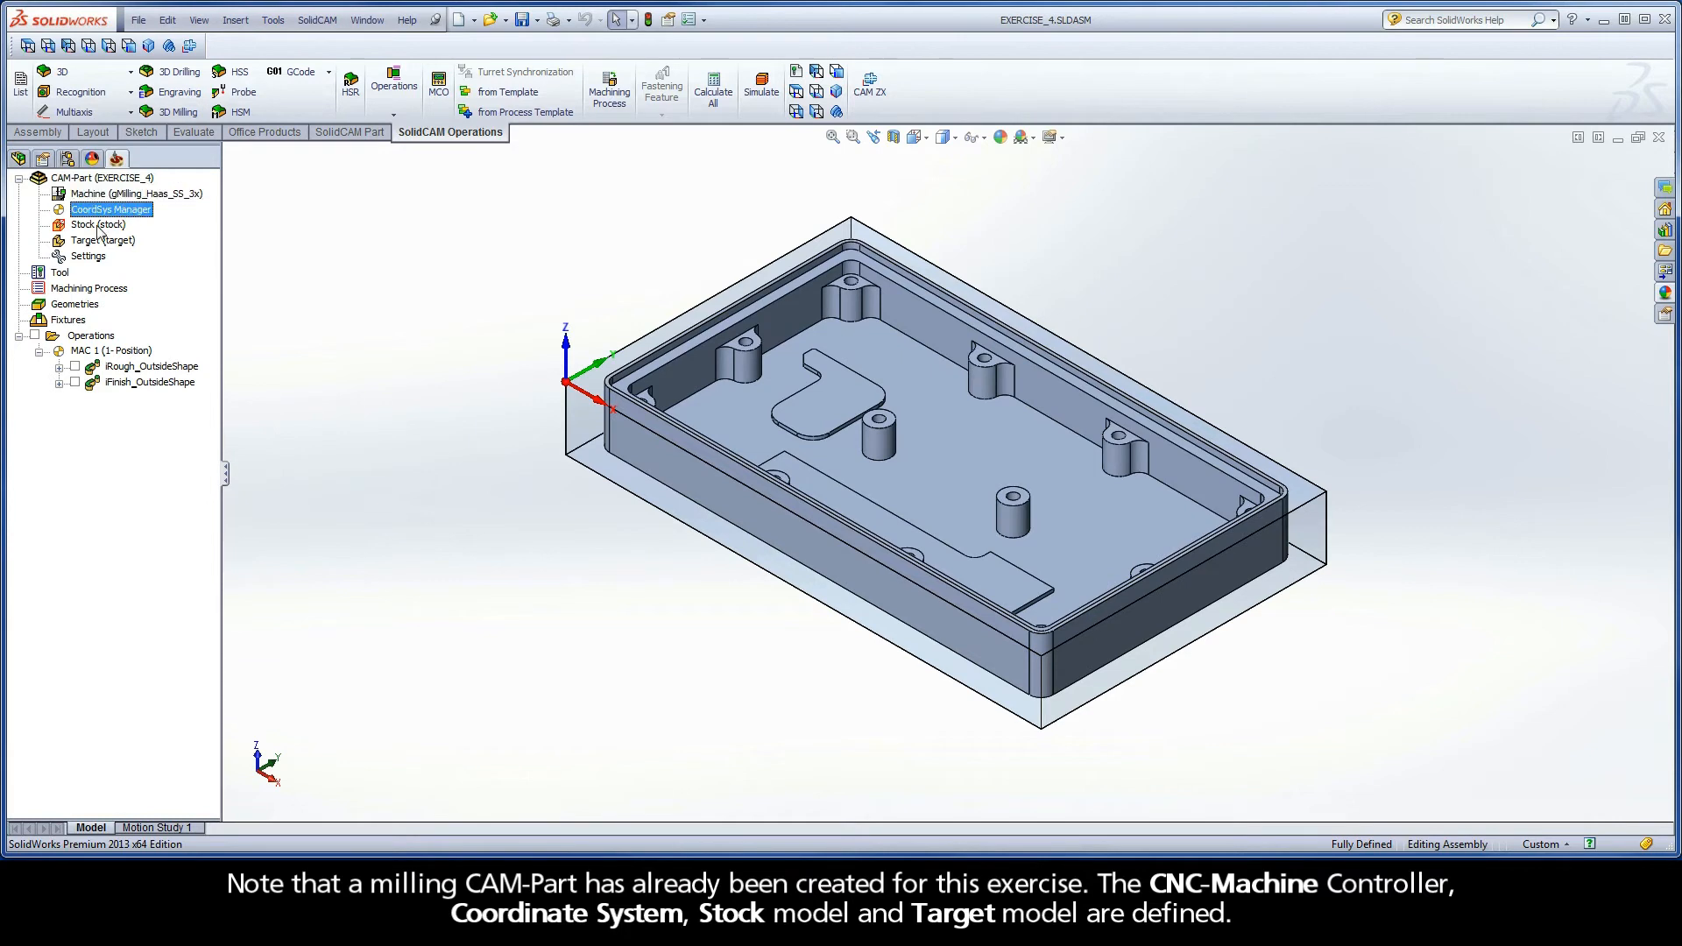
left_click(102, 239)
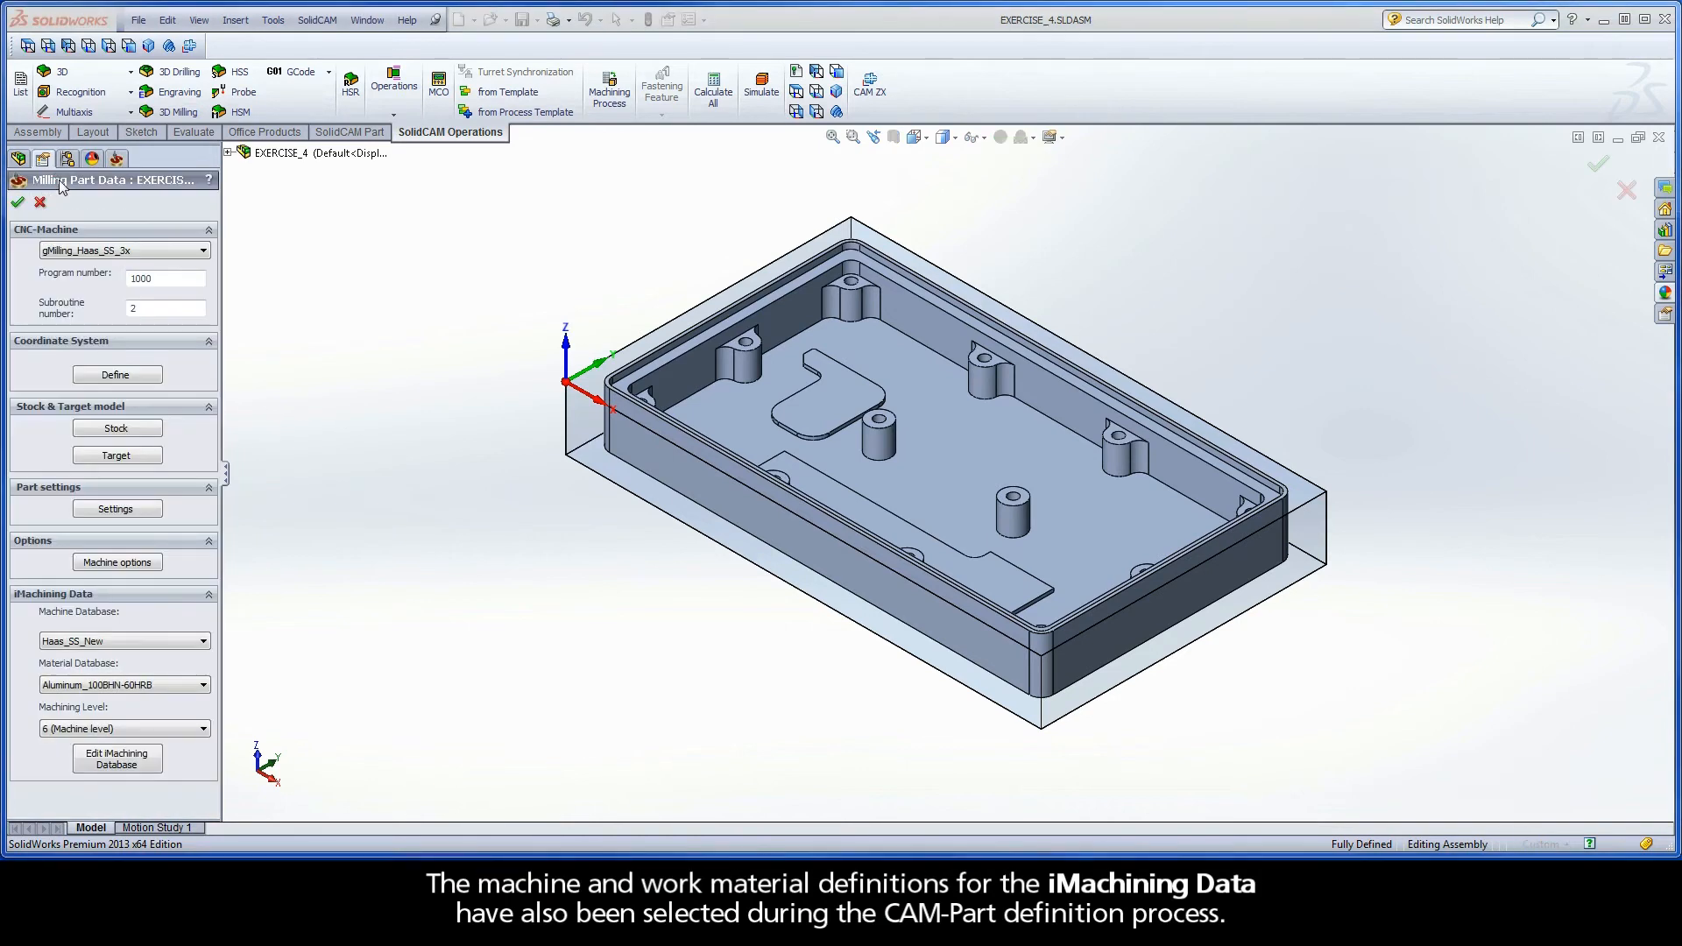
mouse_move(18, 603)
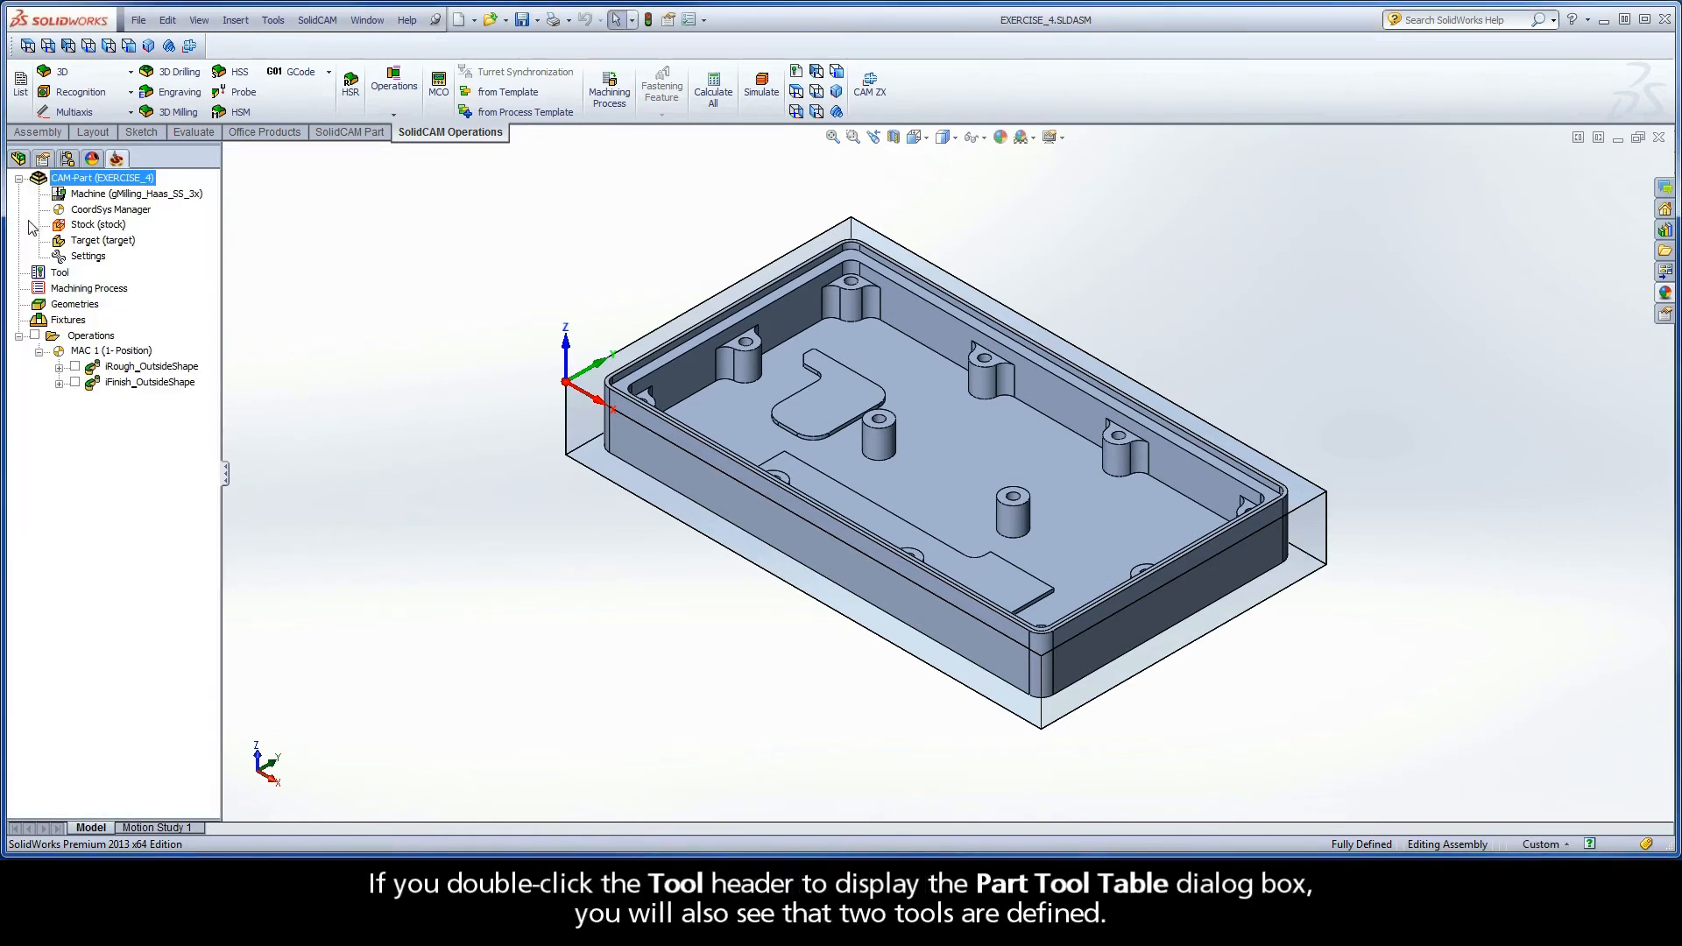
Inspect the part tool table: first tool's diameter and flute count, then tool 2
double_click(61, 272)
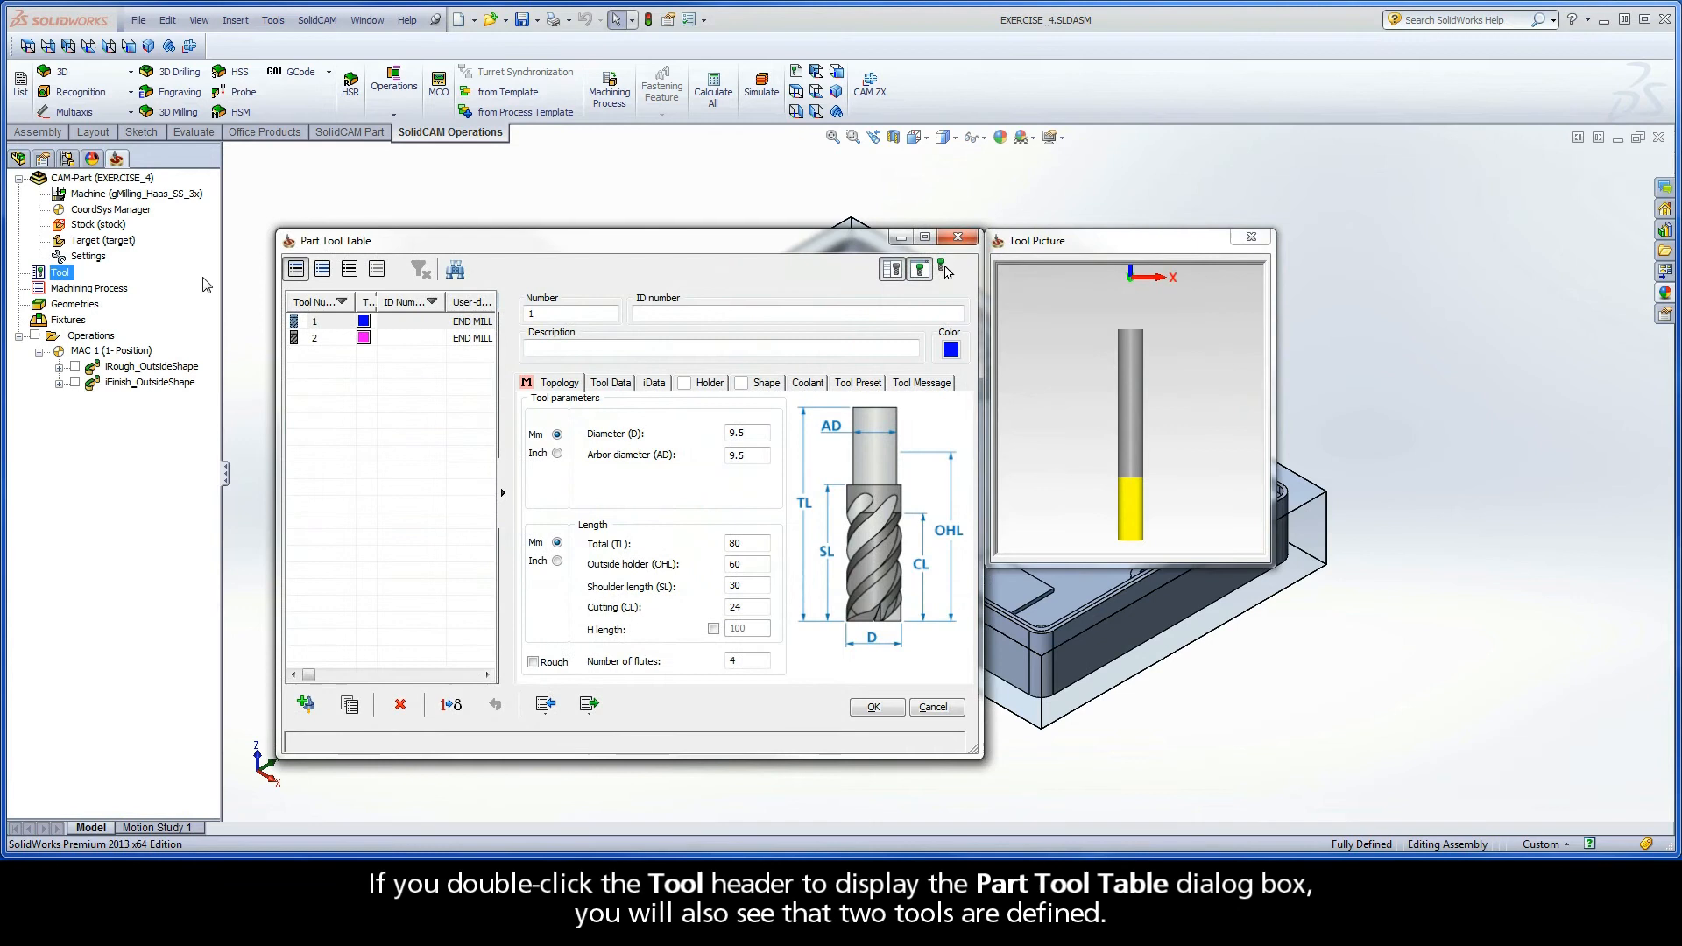
mouse_move(378, 251)
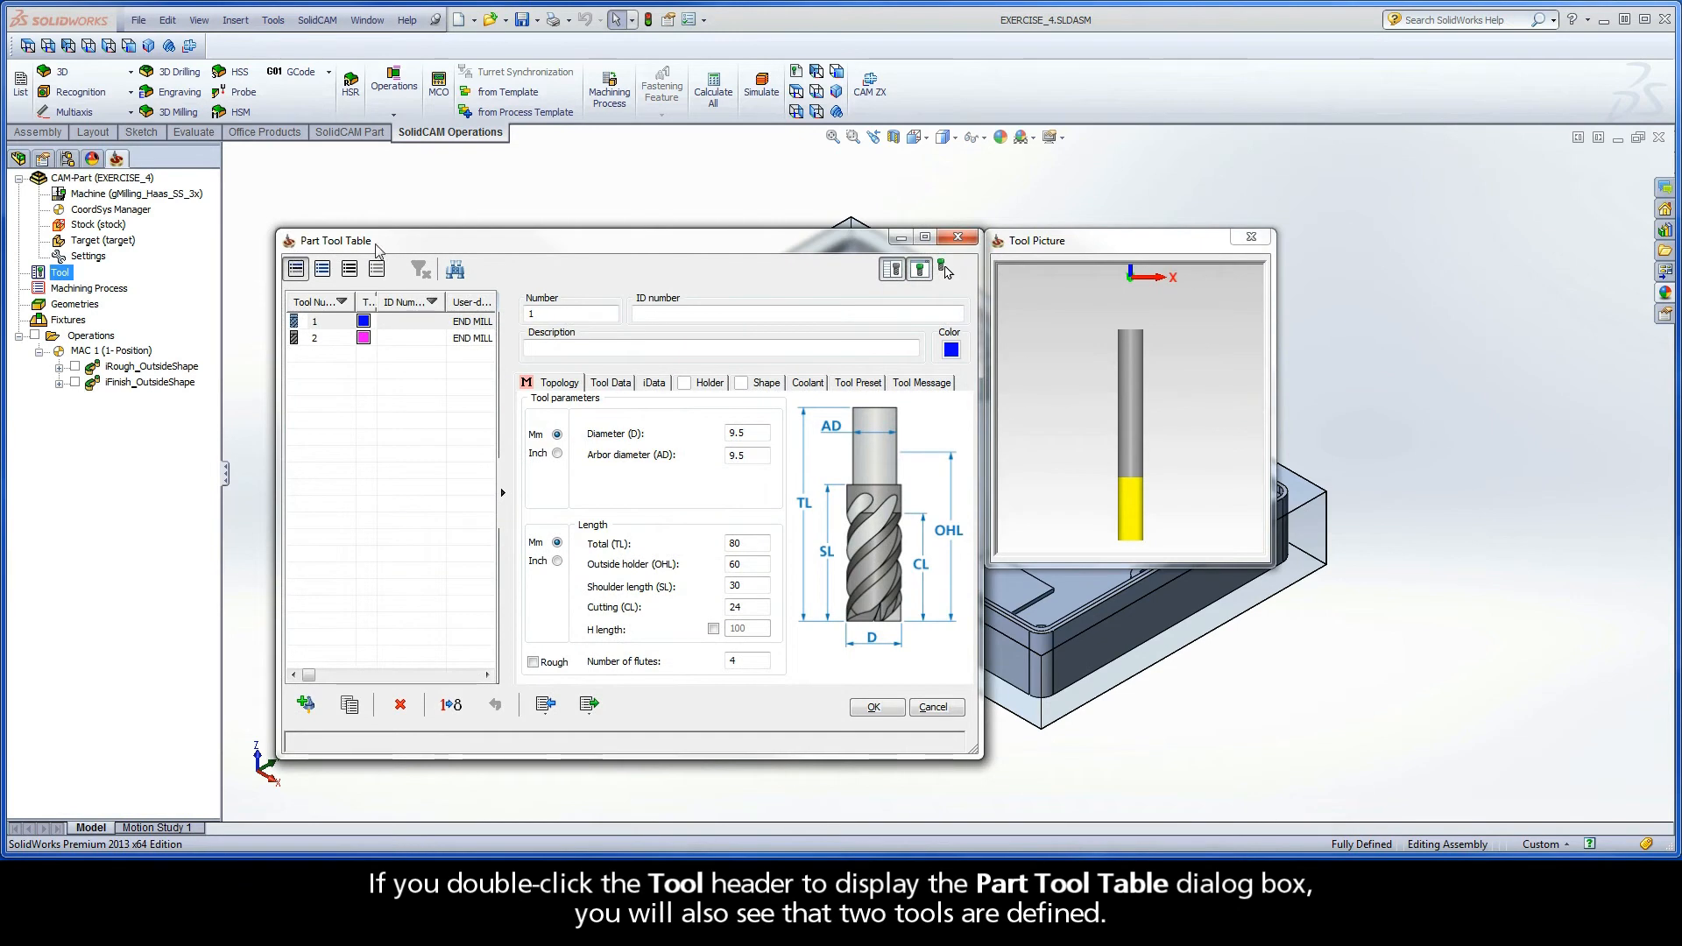
mouse_move(336, 345)
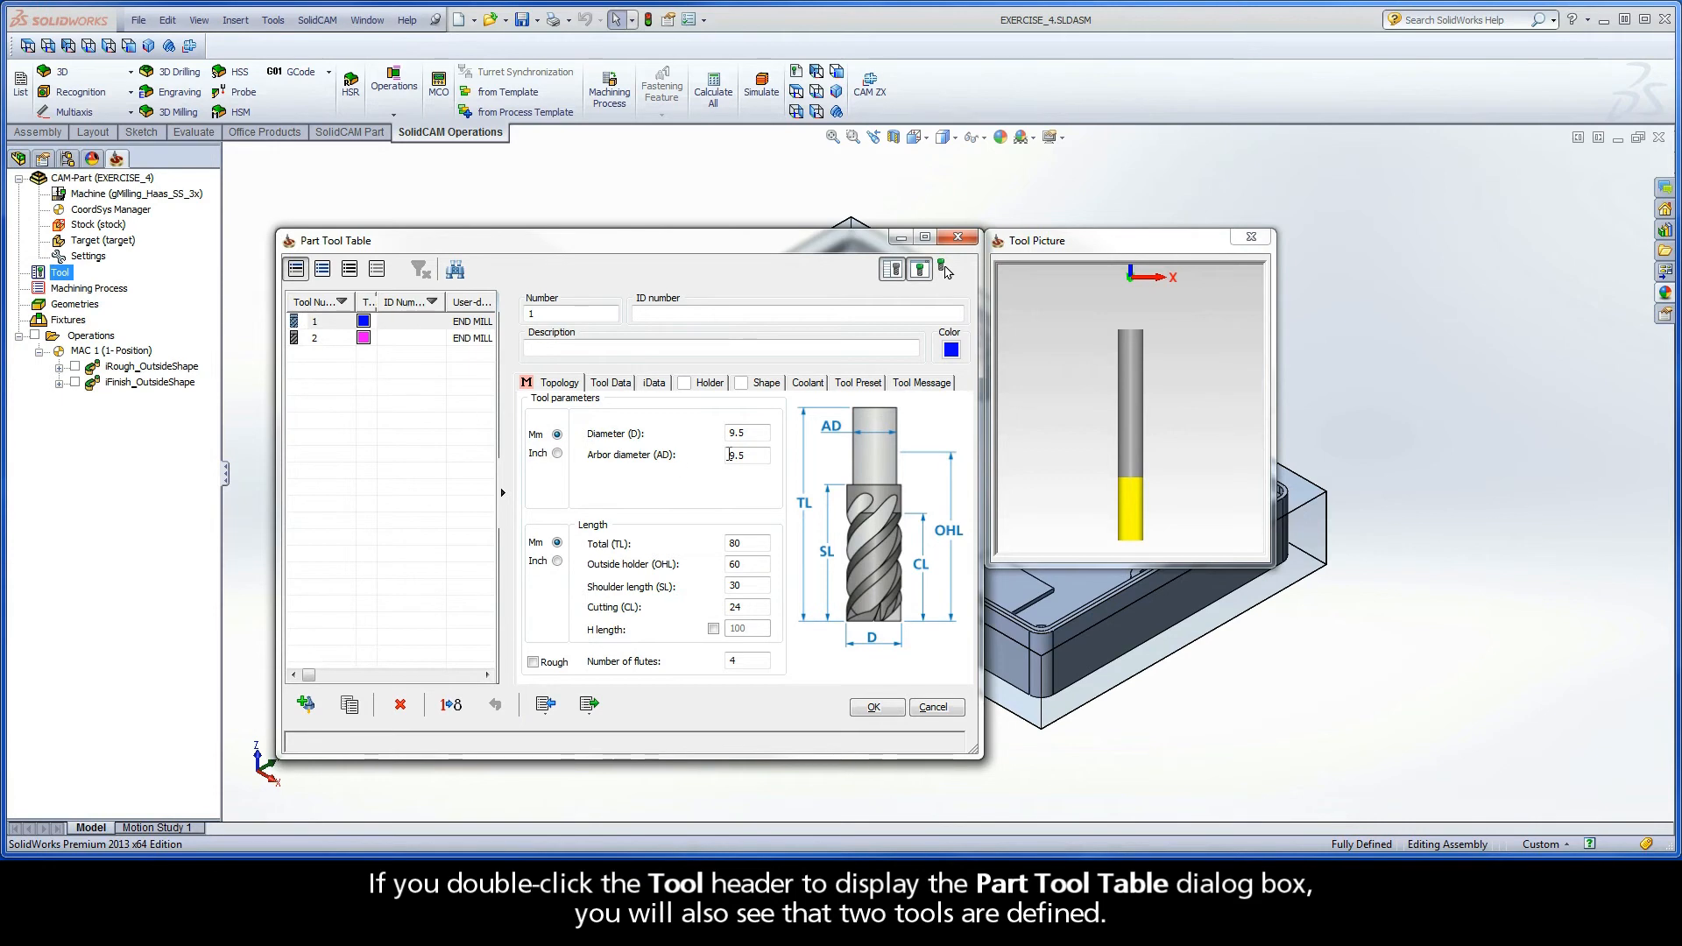
left_click(746, 431)
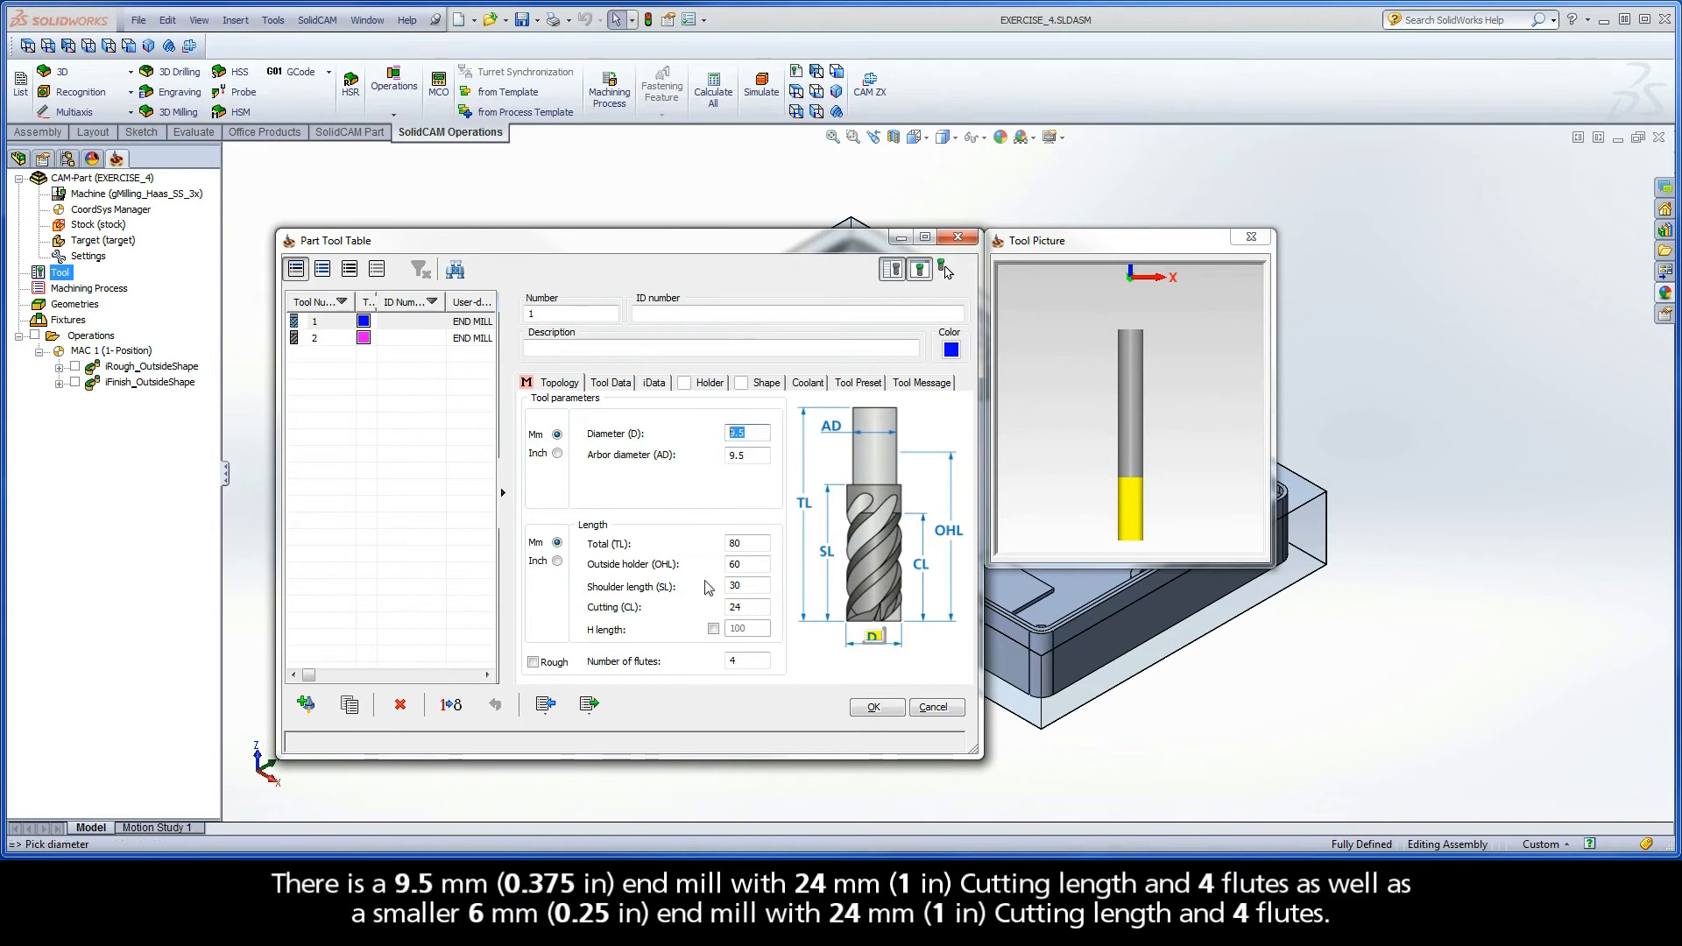
left_click(746, 607)
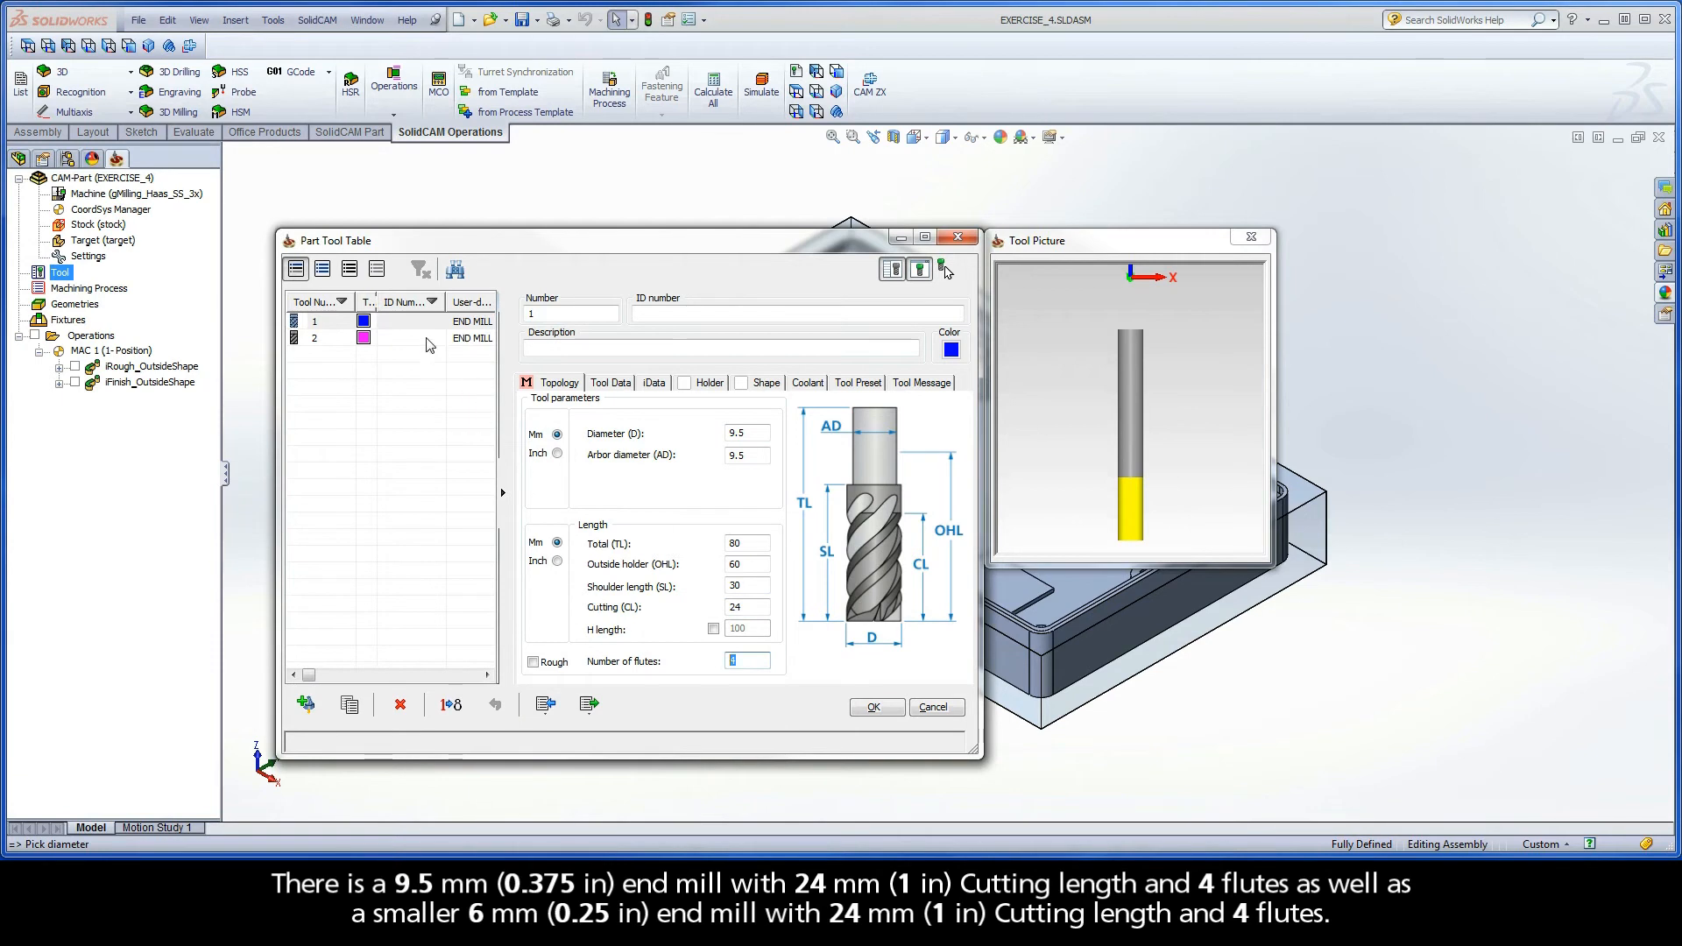
left_click(315, 336)
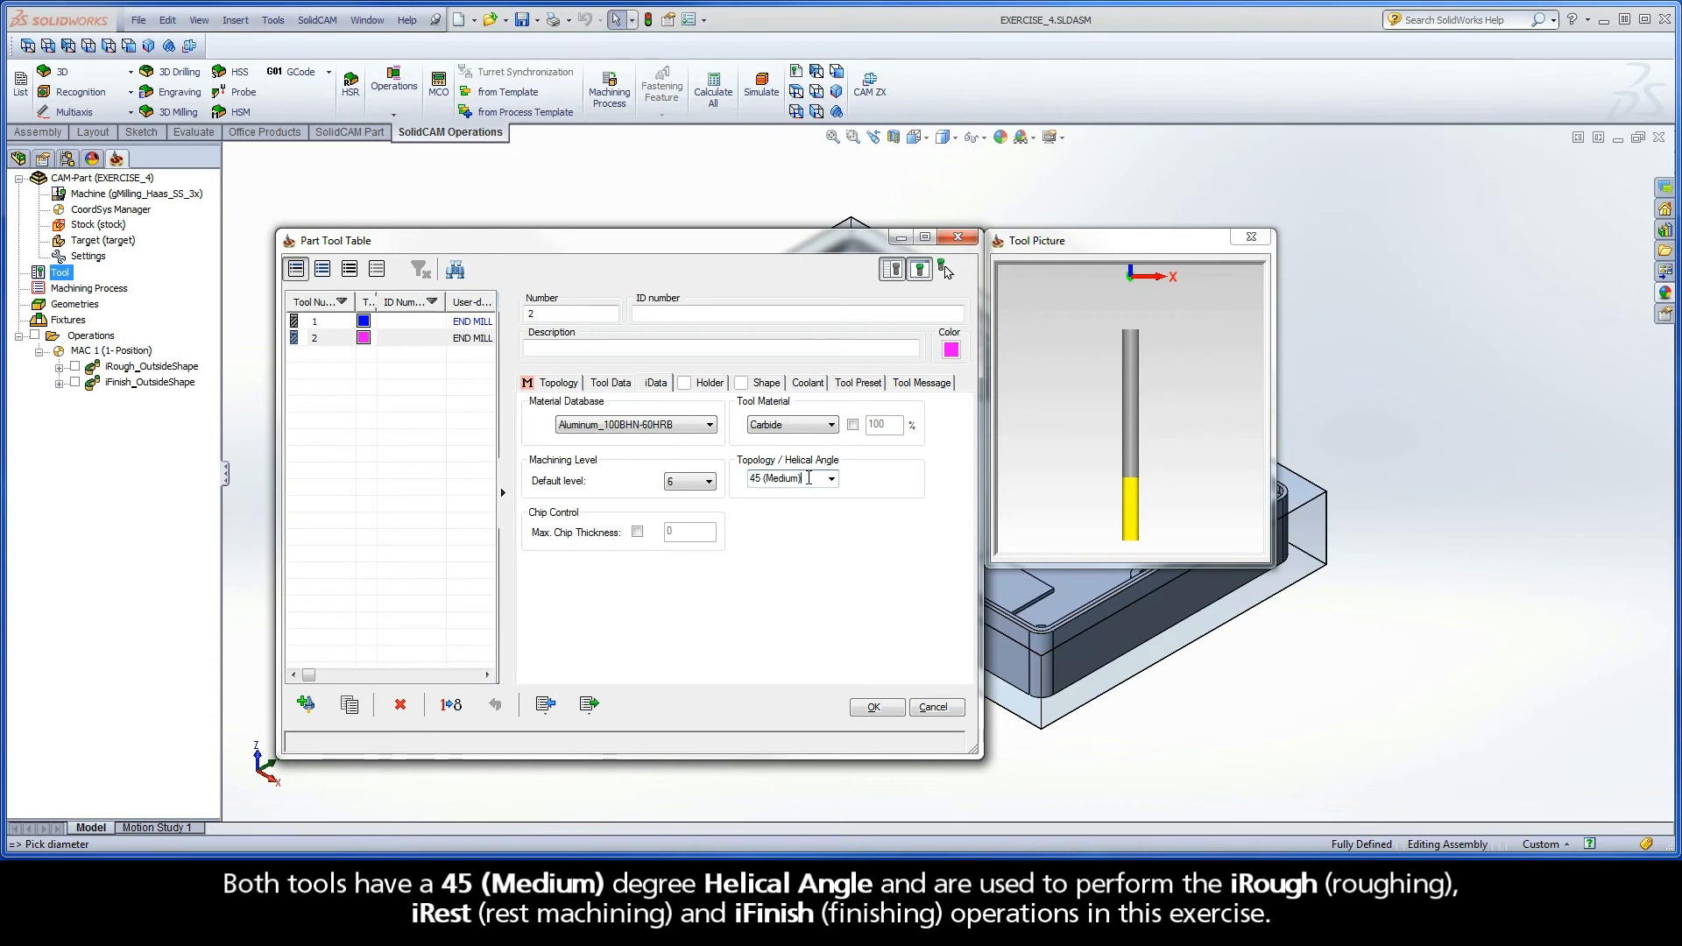
mouse_move(821, 520)
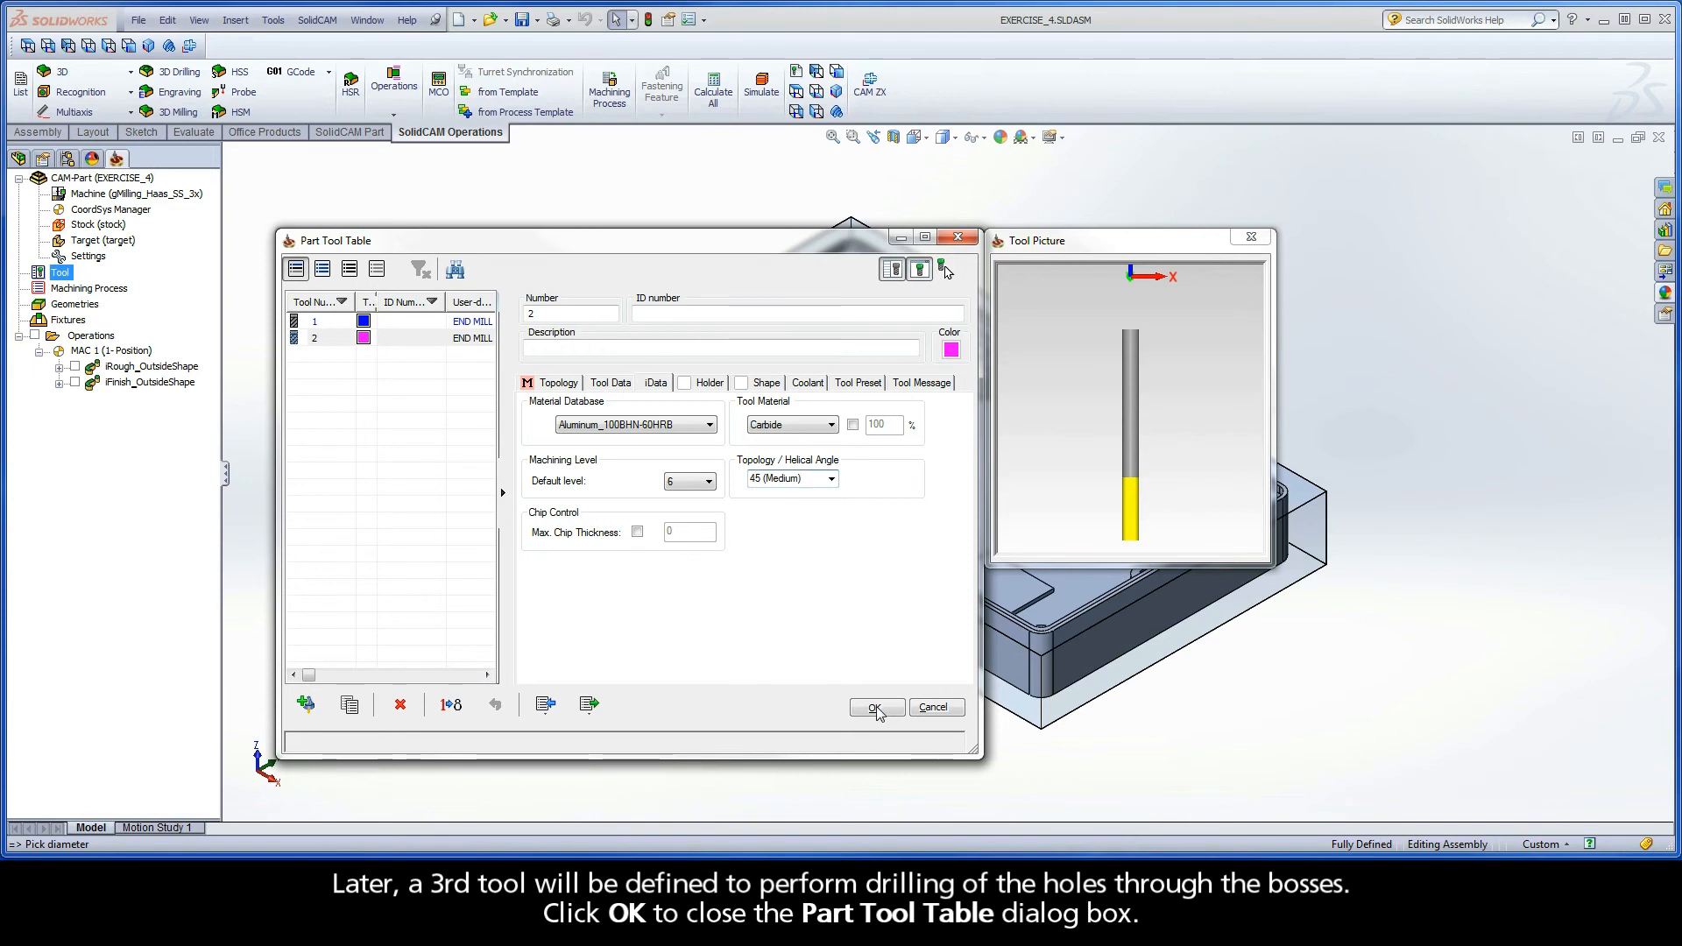
Close the tool table and expand iRough_OutsideShape to show its geometry entries
left_click(874, 707)
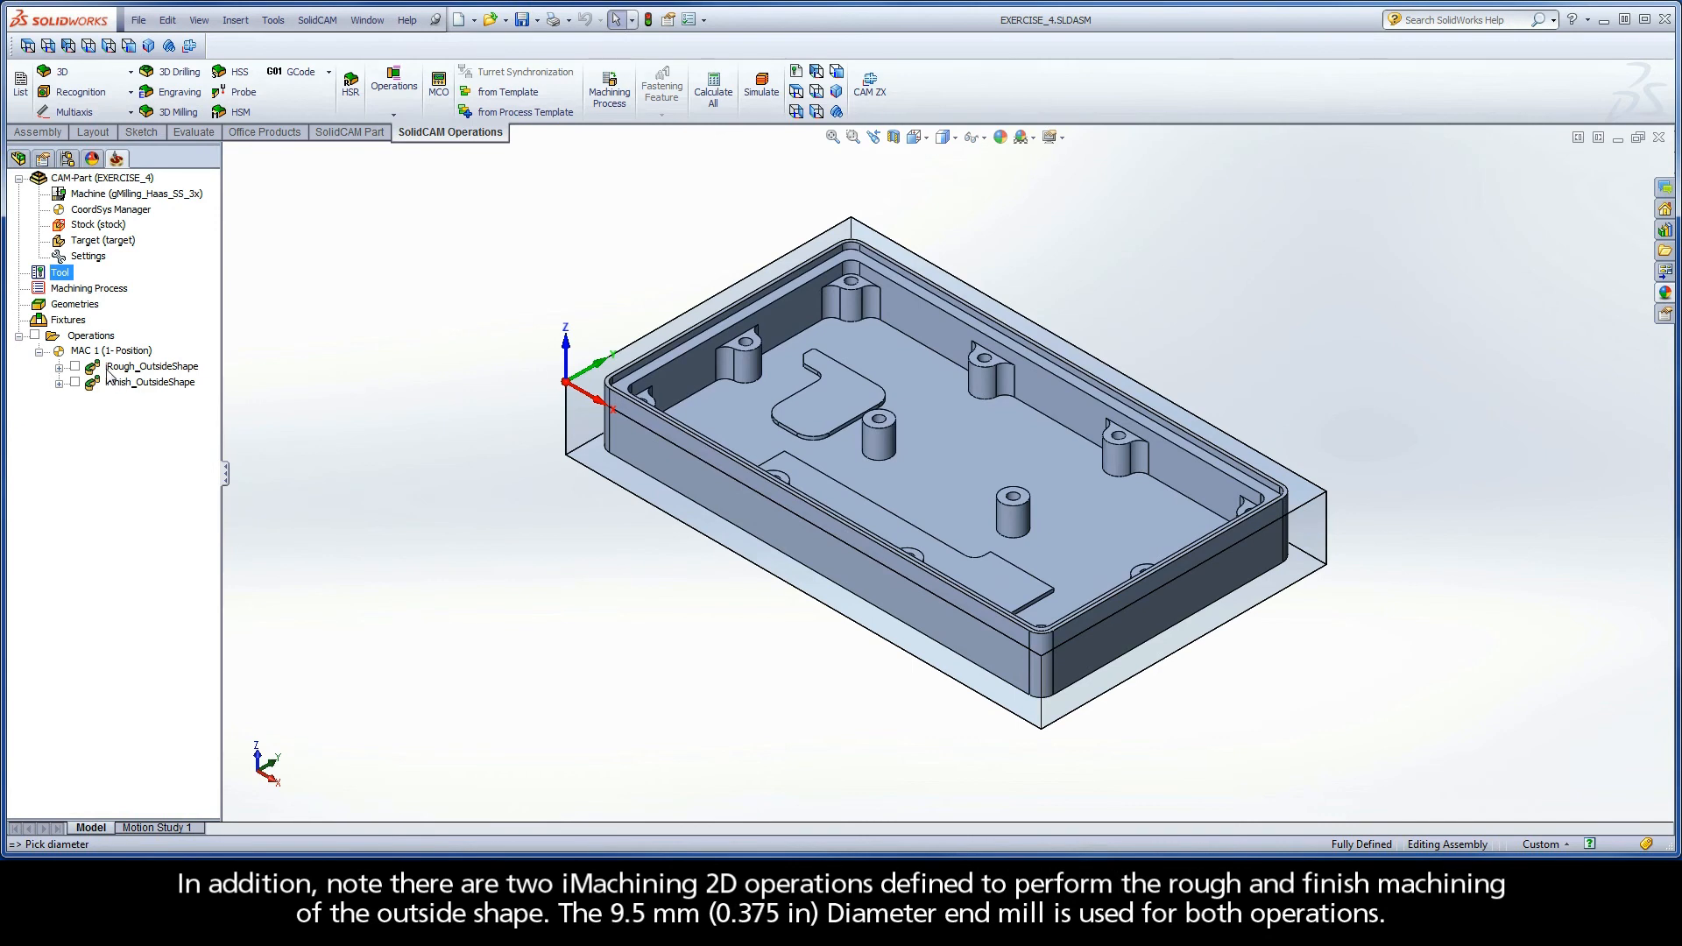
mouse_move(175, 376)
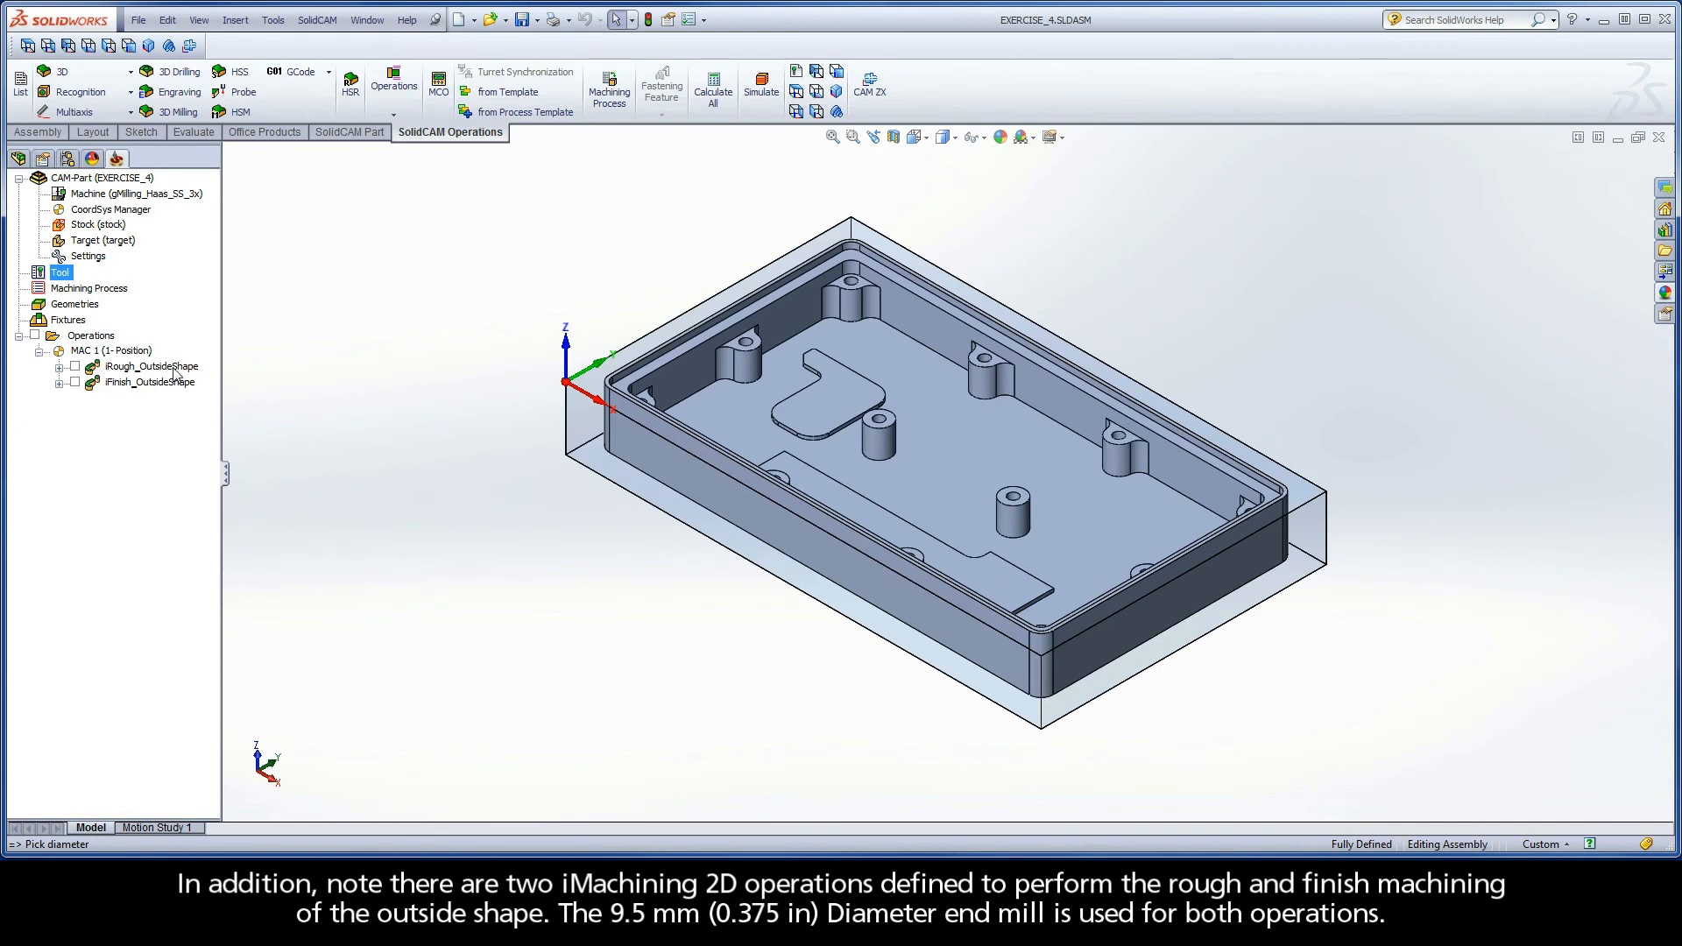
mouse_move(139, 374)
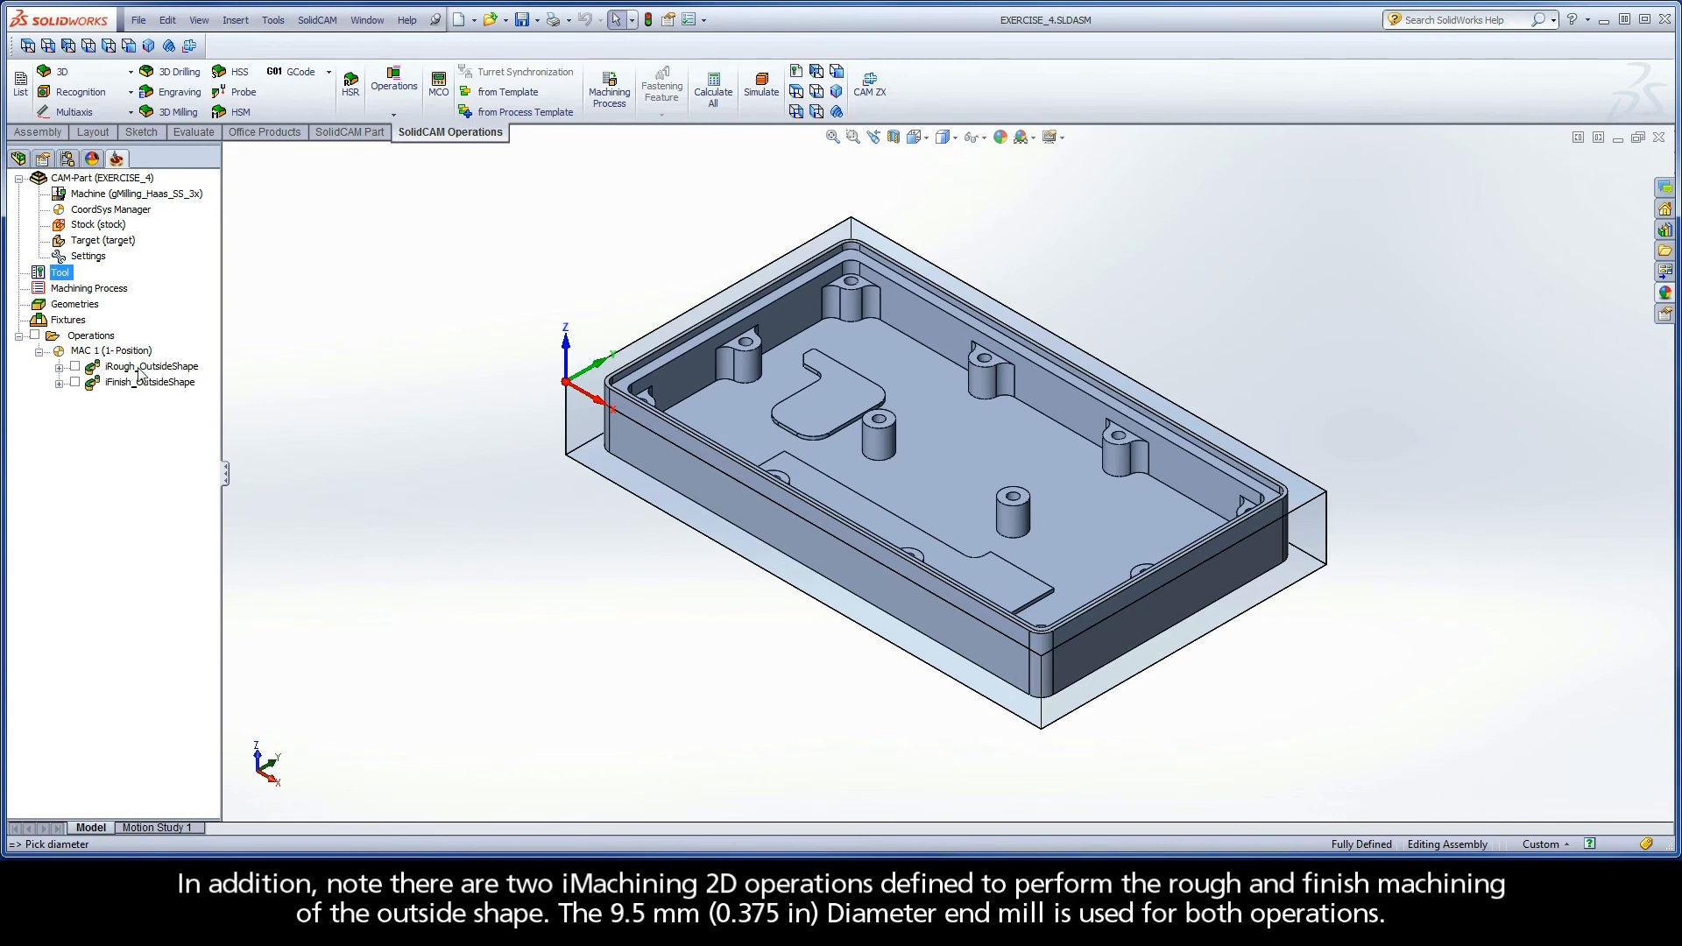
left_click(150, 382)
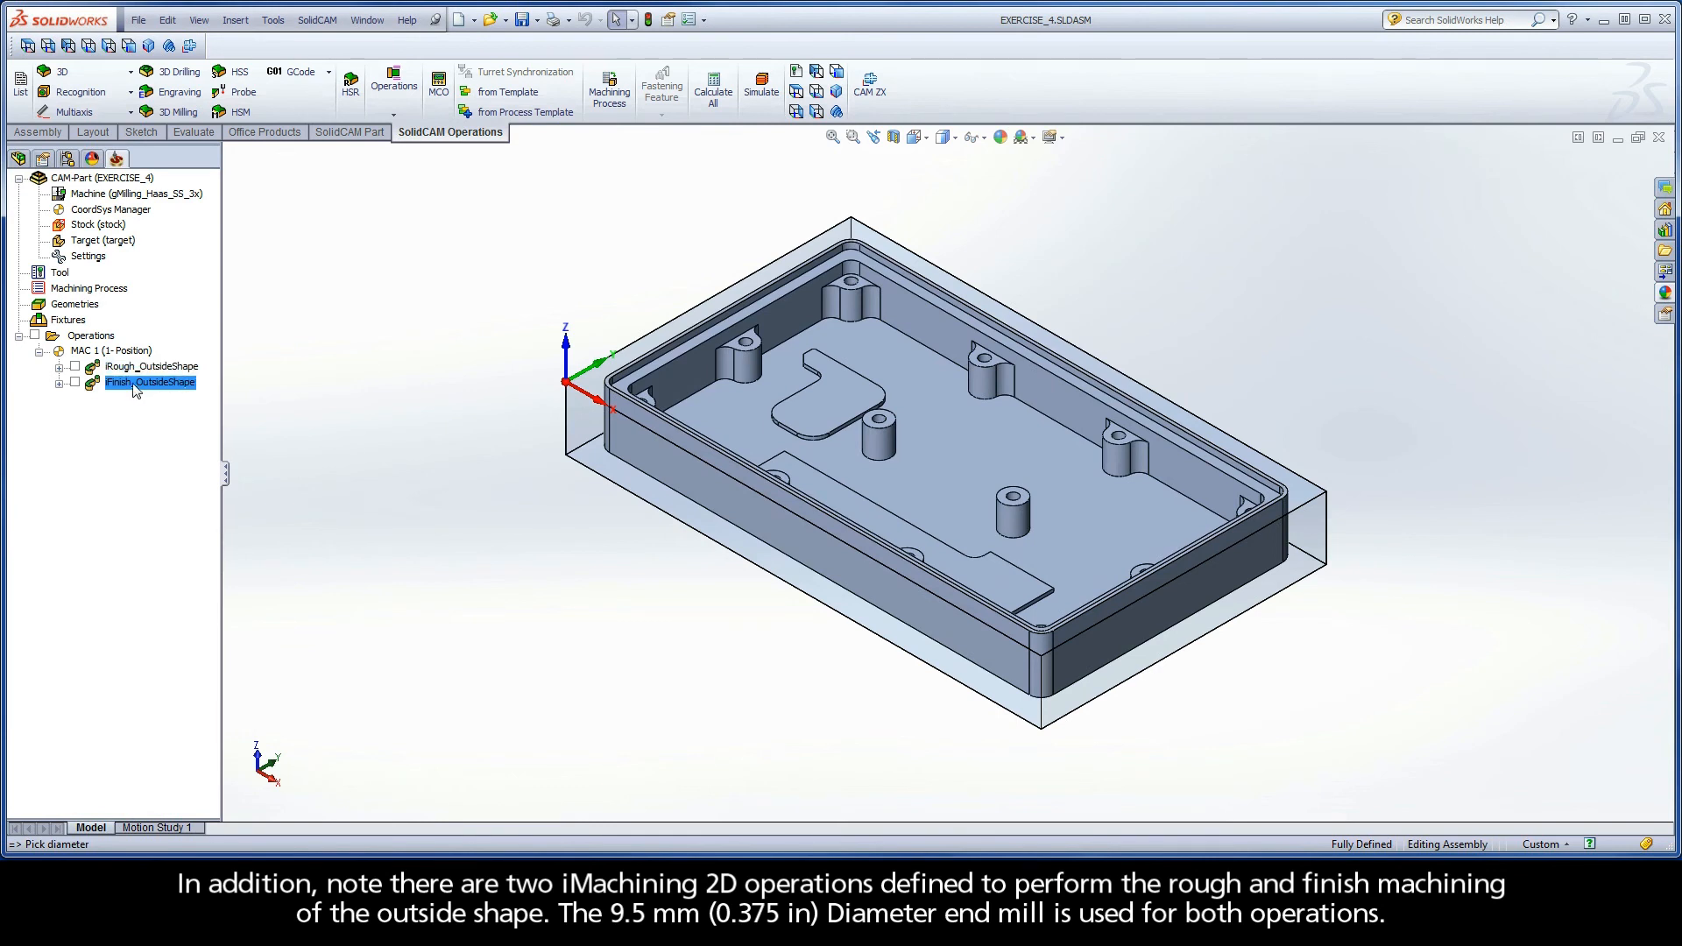
mouse_move(71, 378)
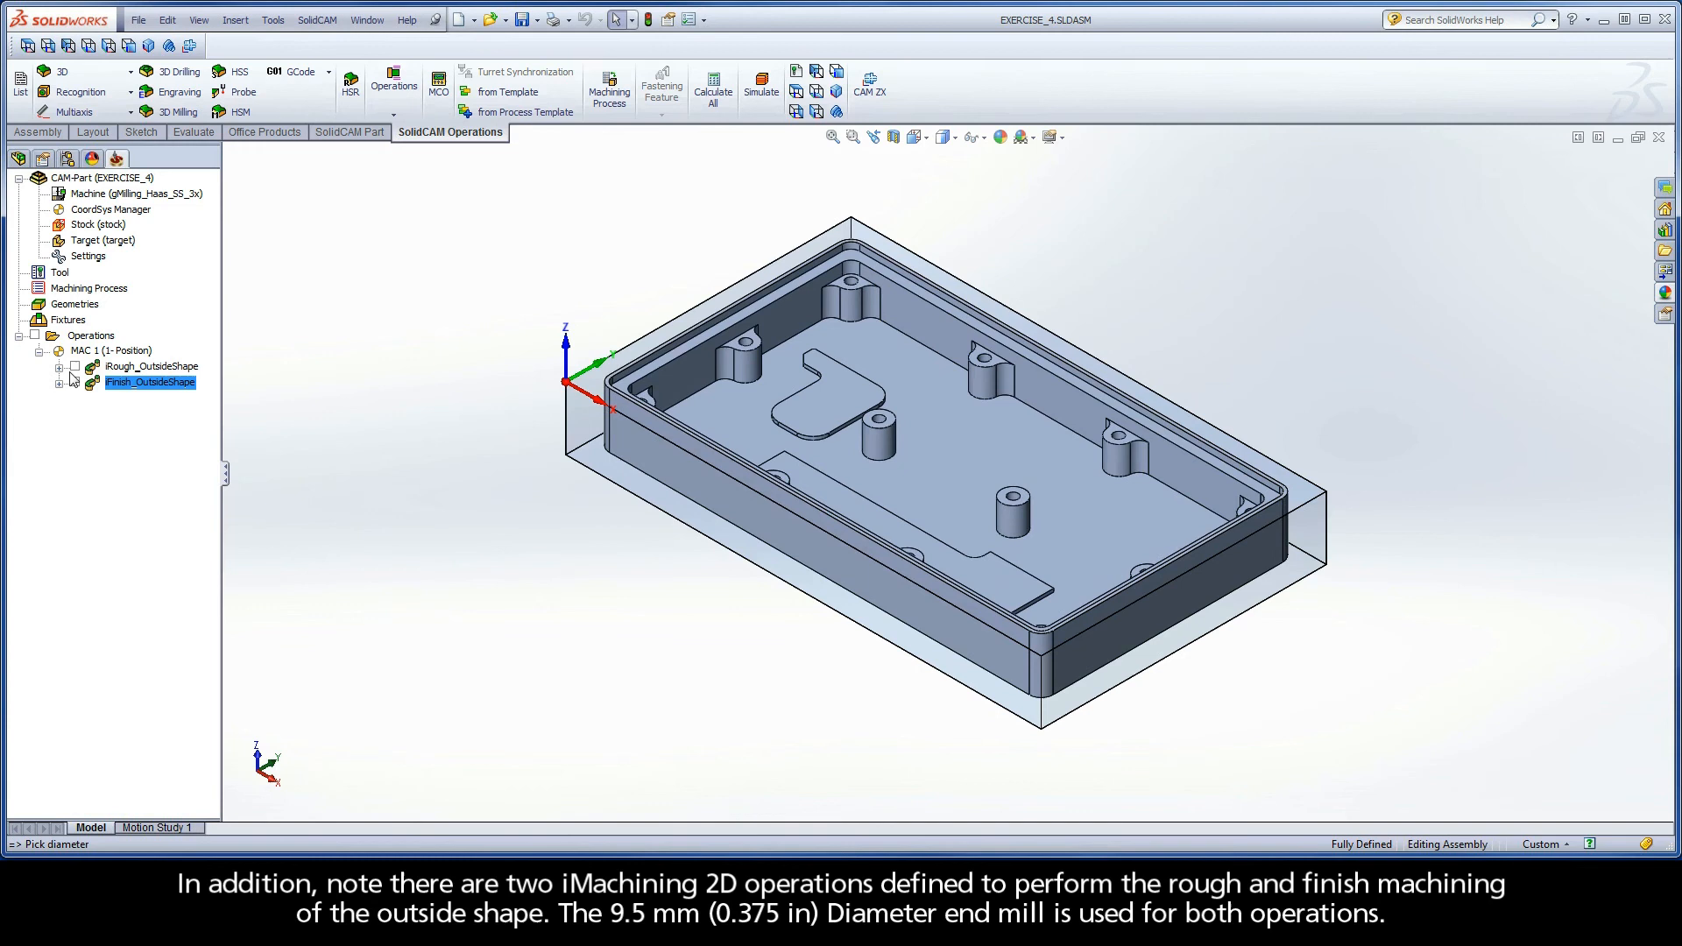
left_click(61, 366)
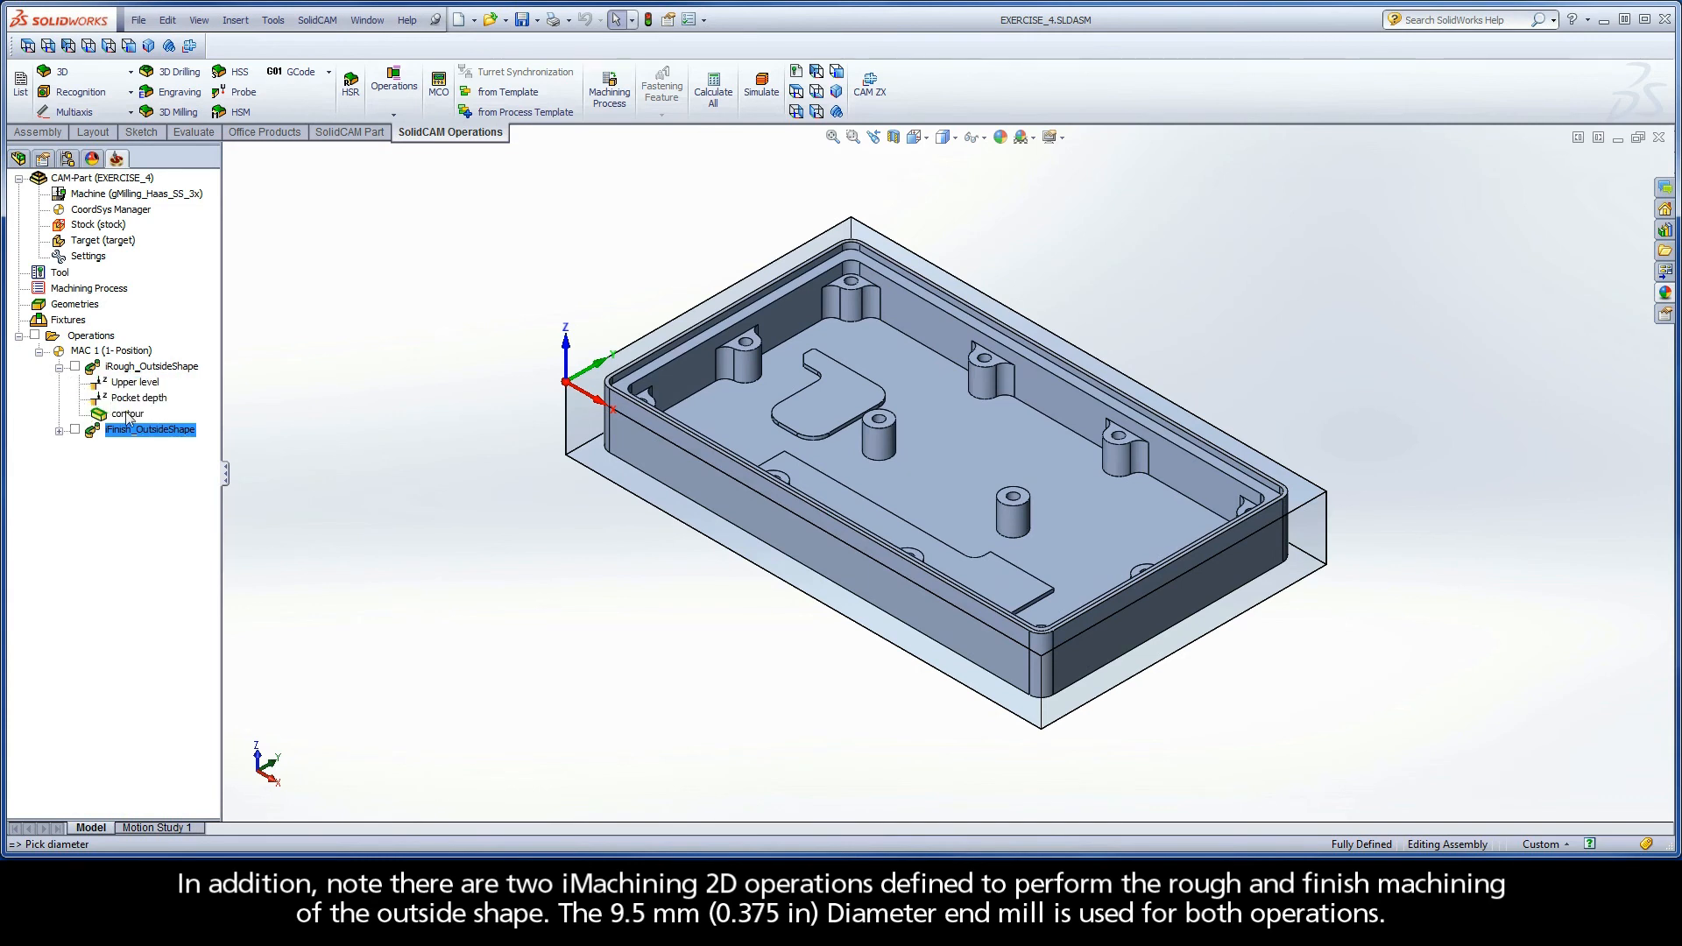
double_click(126, 414)
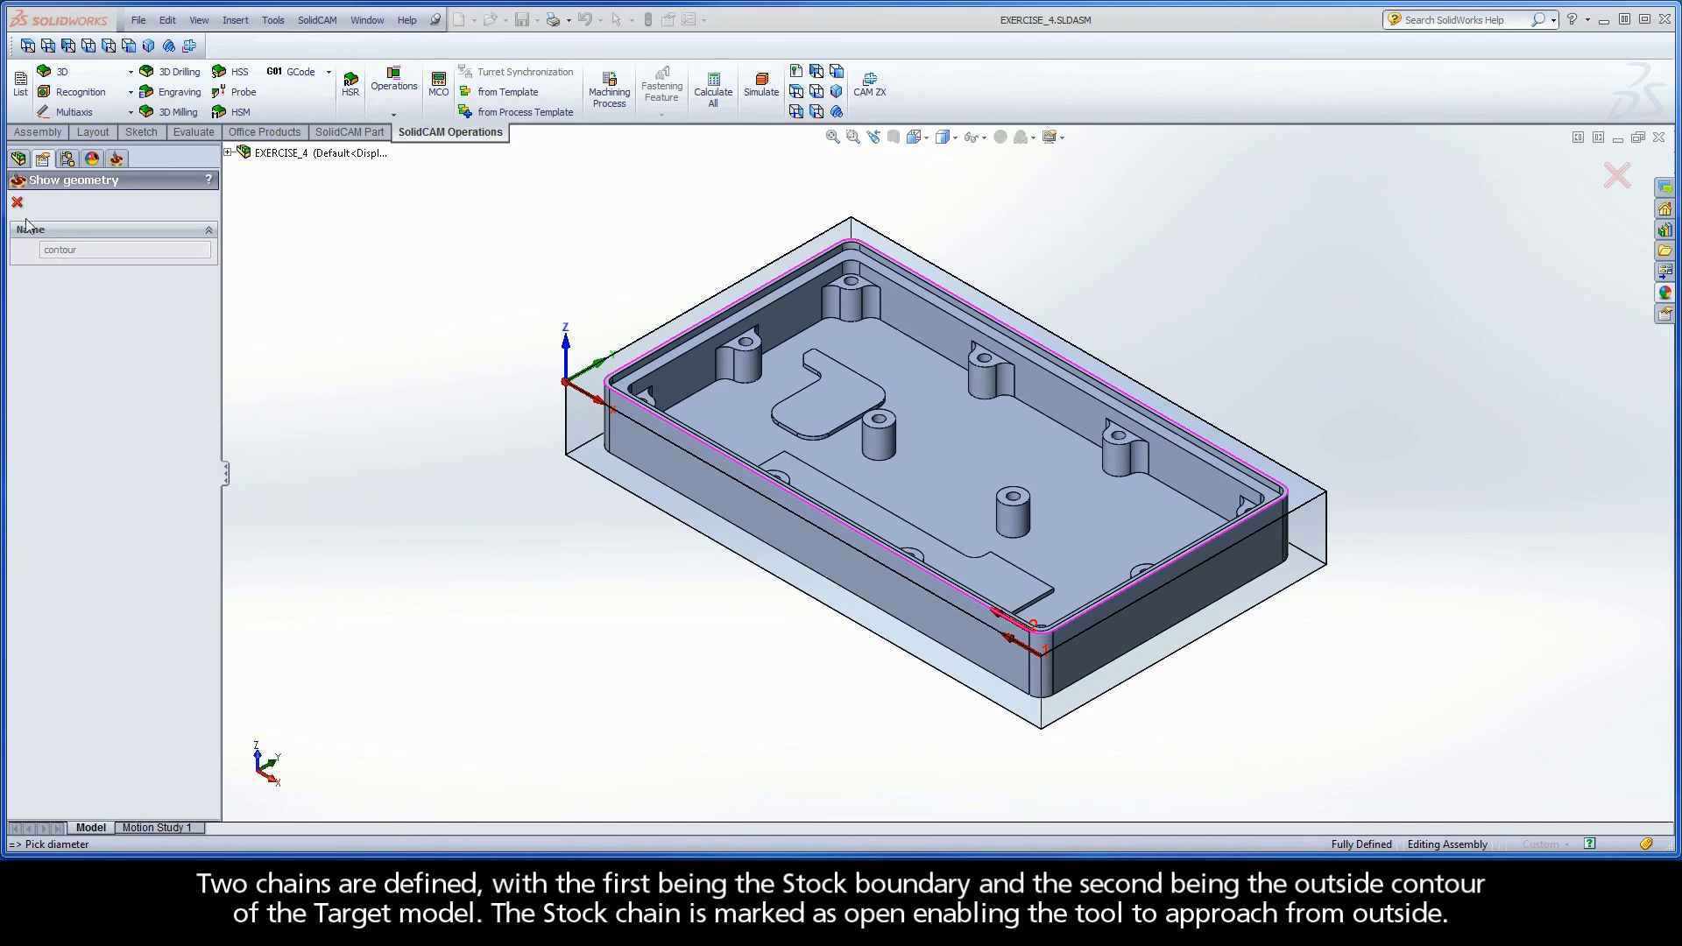
mouse_move(17, 202)
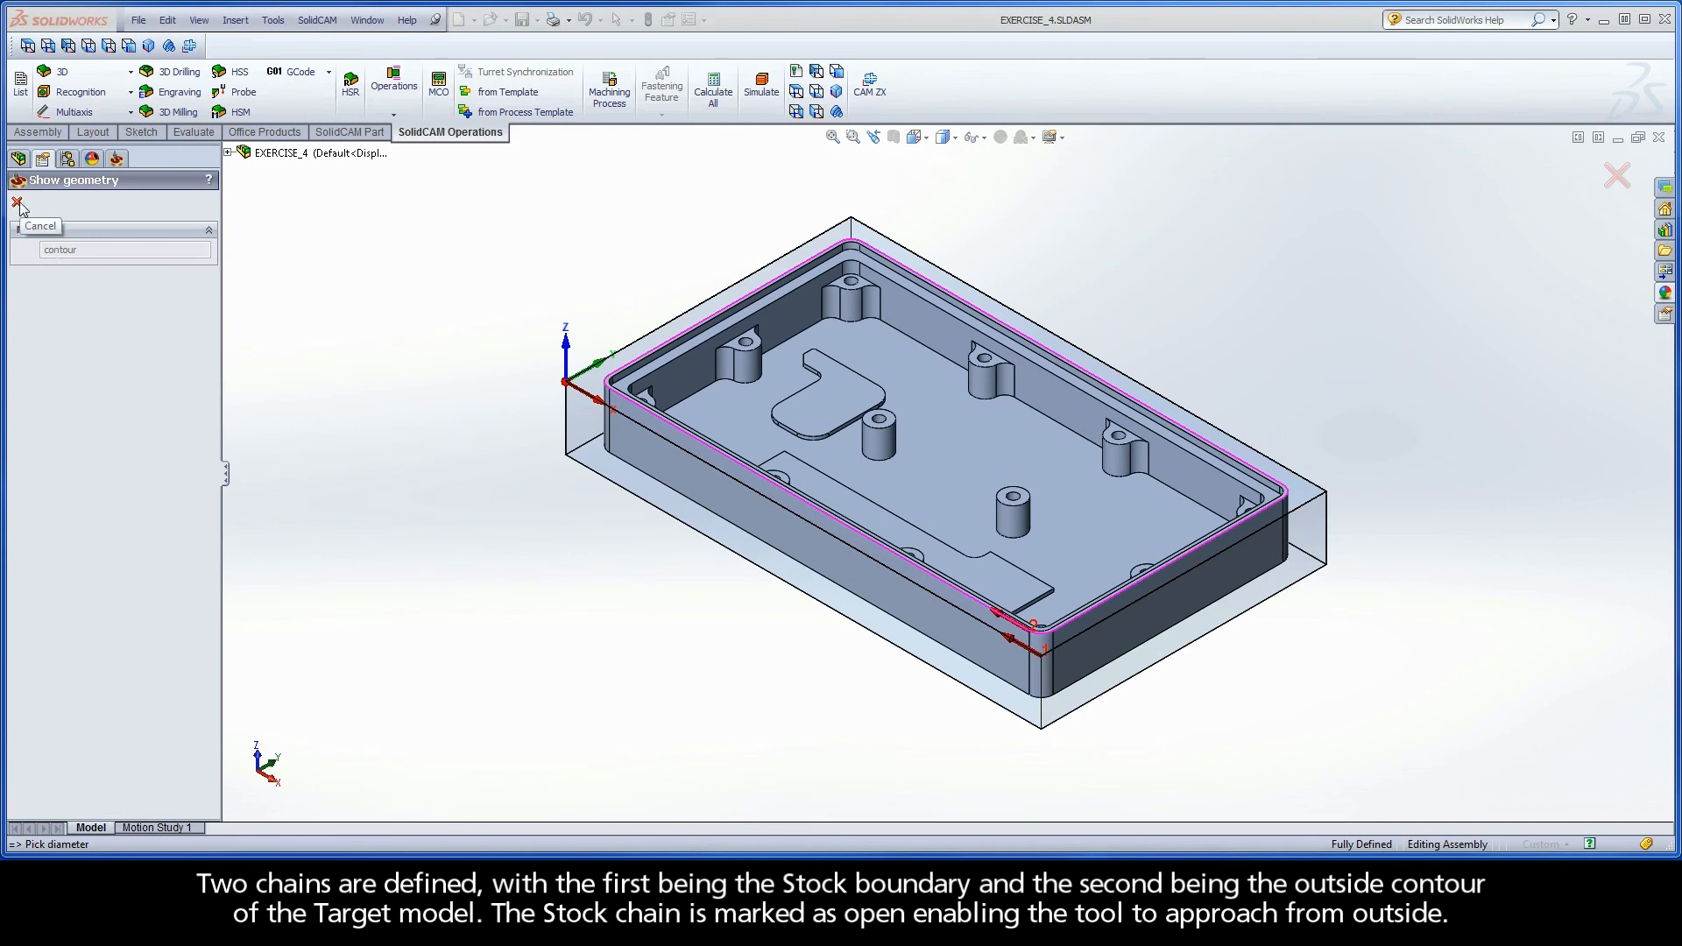
left_click(18, 203)
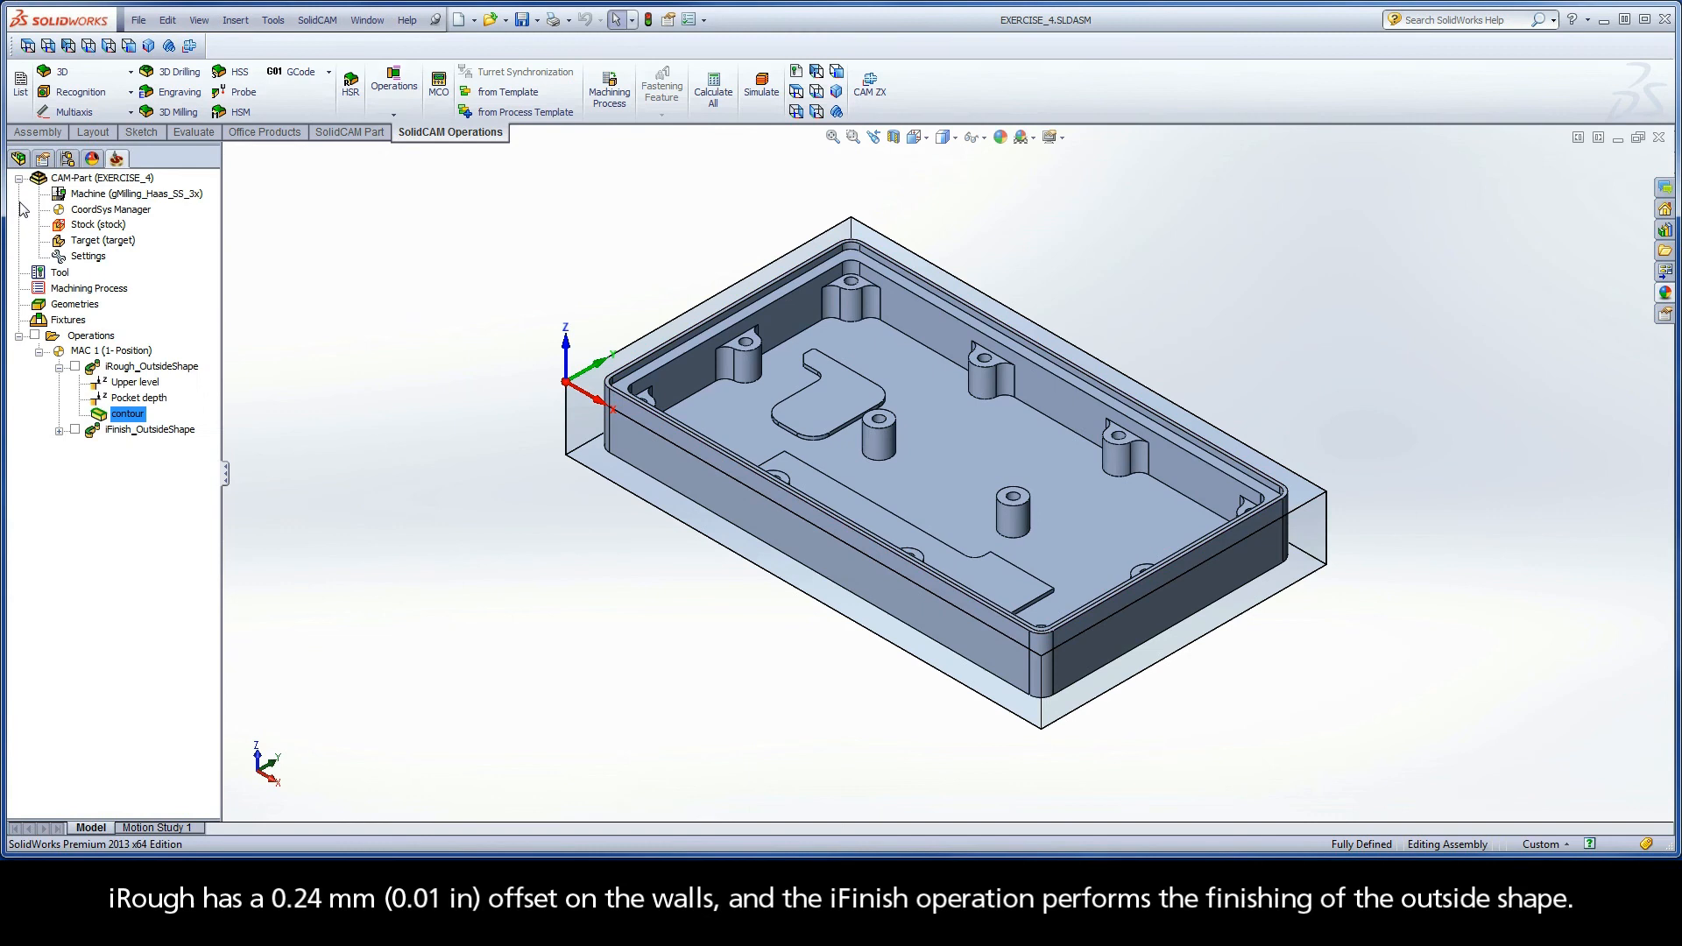
Briefly display the iRough_OutsideShape toolpath around the housing, then hide it
left_click(60, 366)
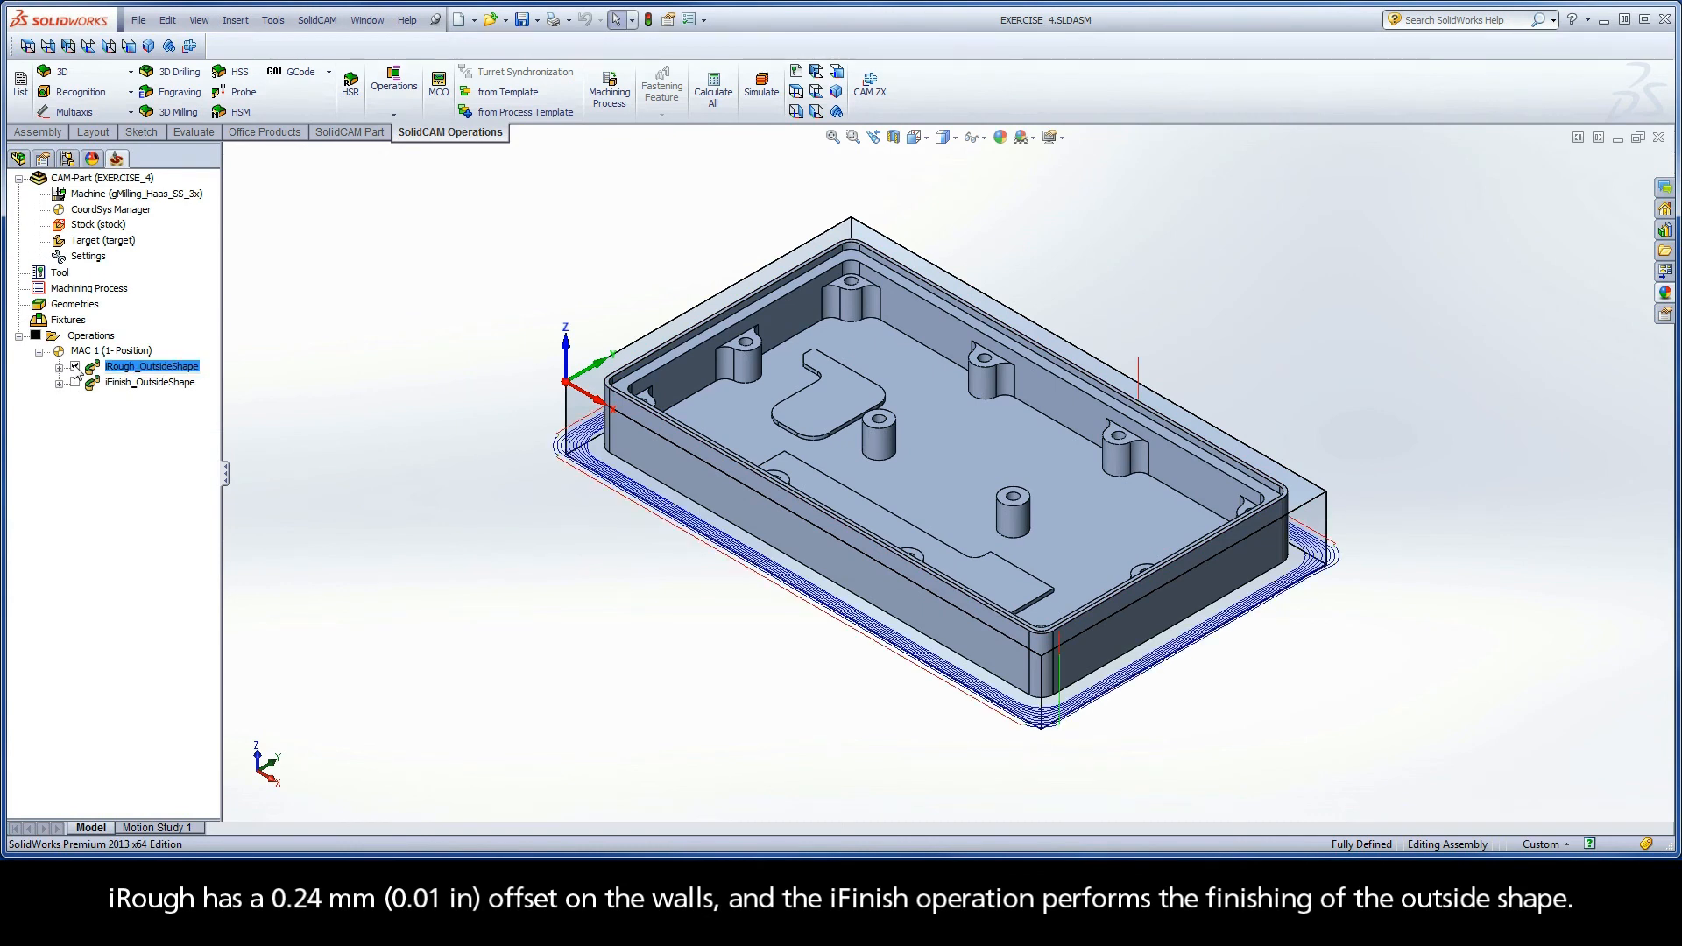
left_click(150, 382)
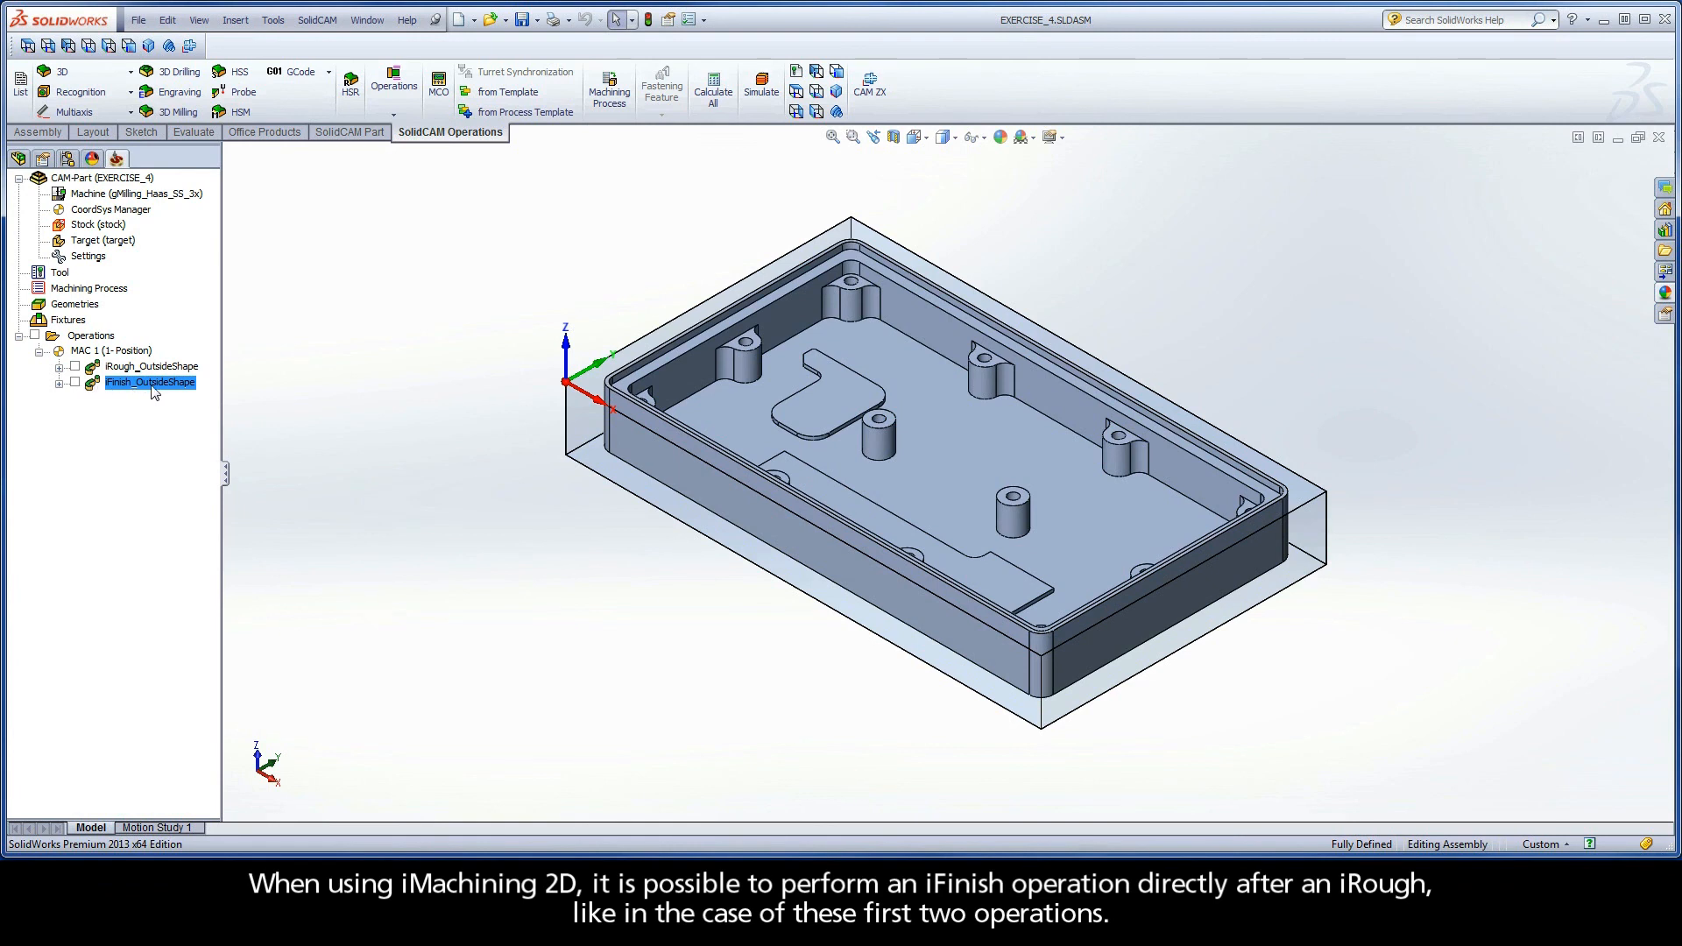
mouse_move(180, 393)
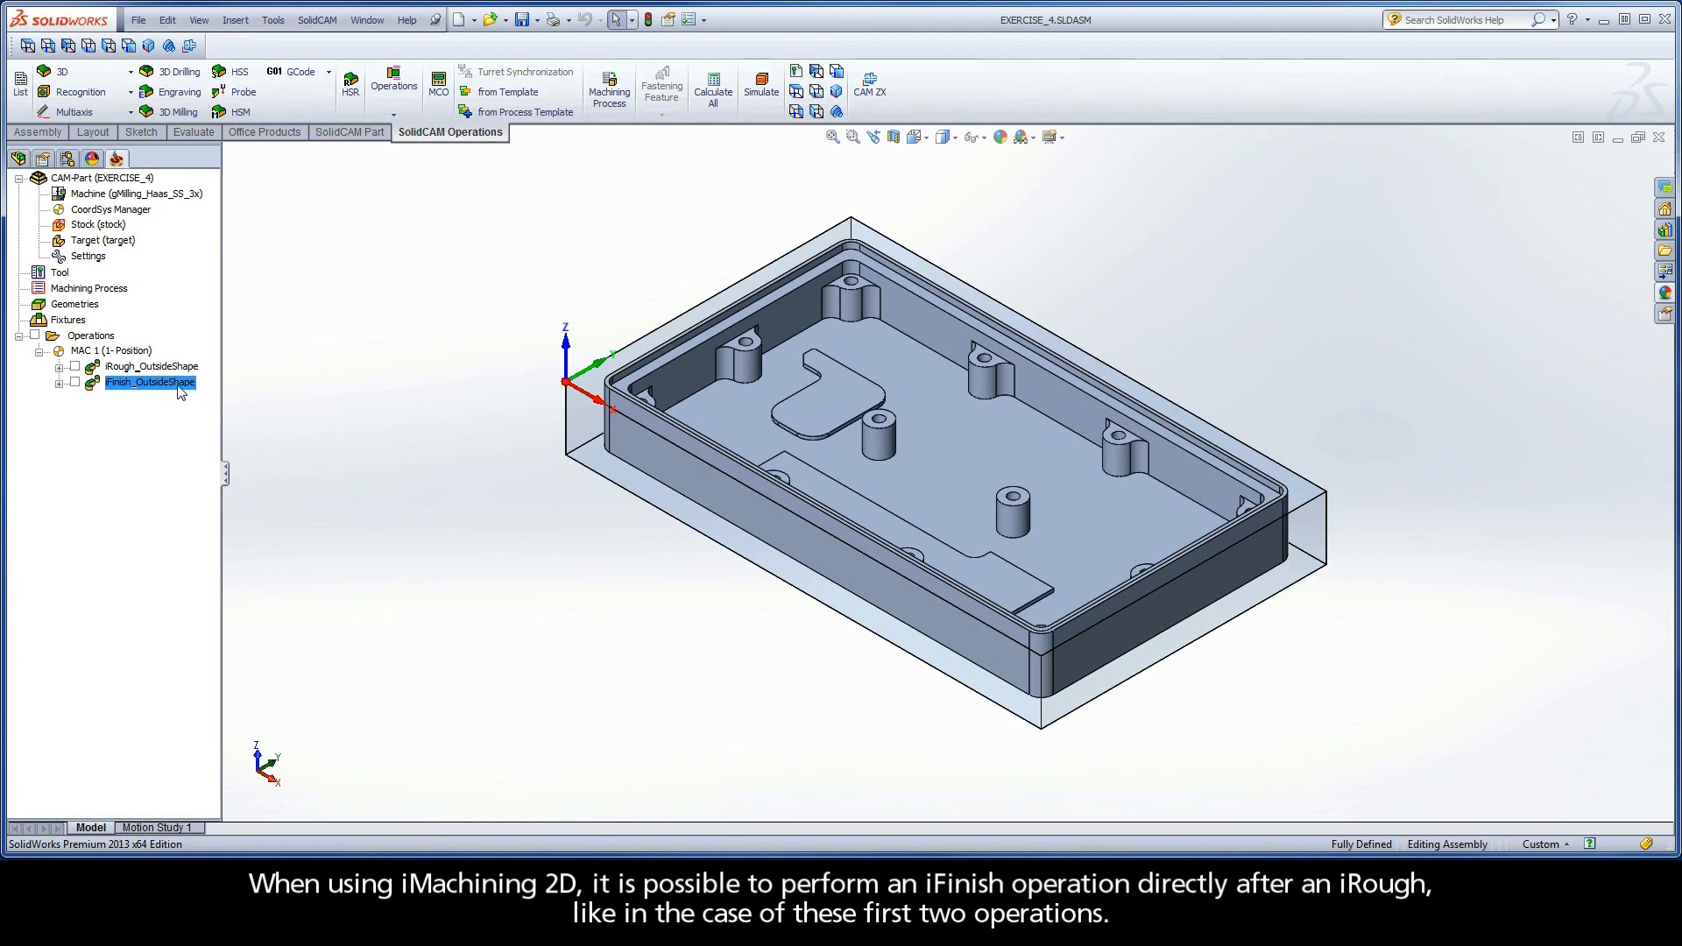
mouse_move(107, 383)
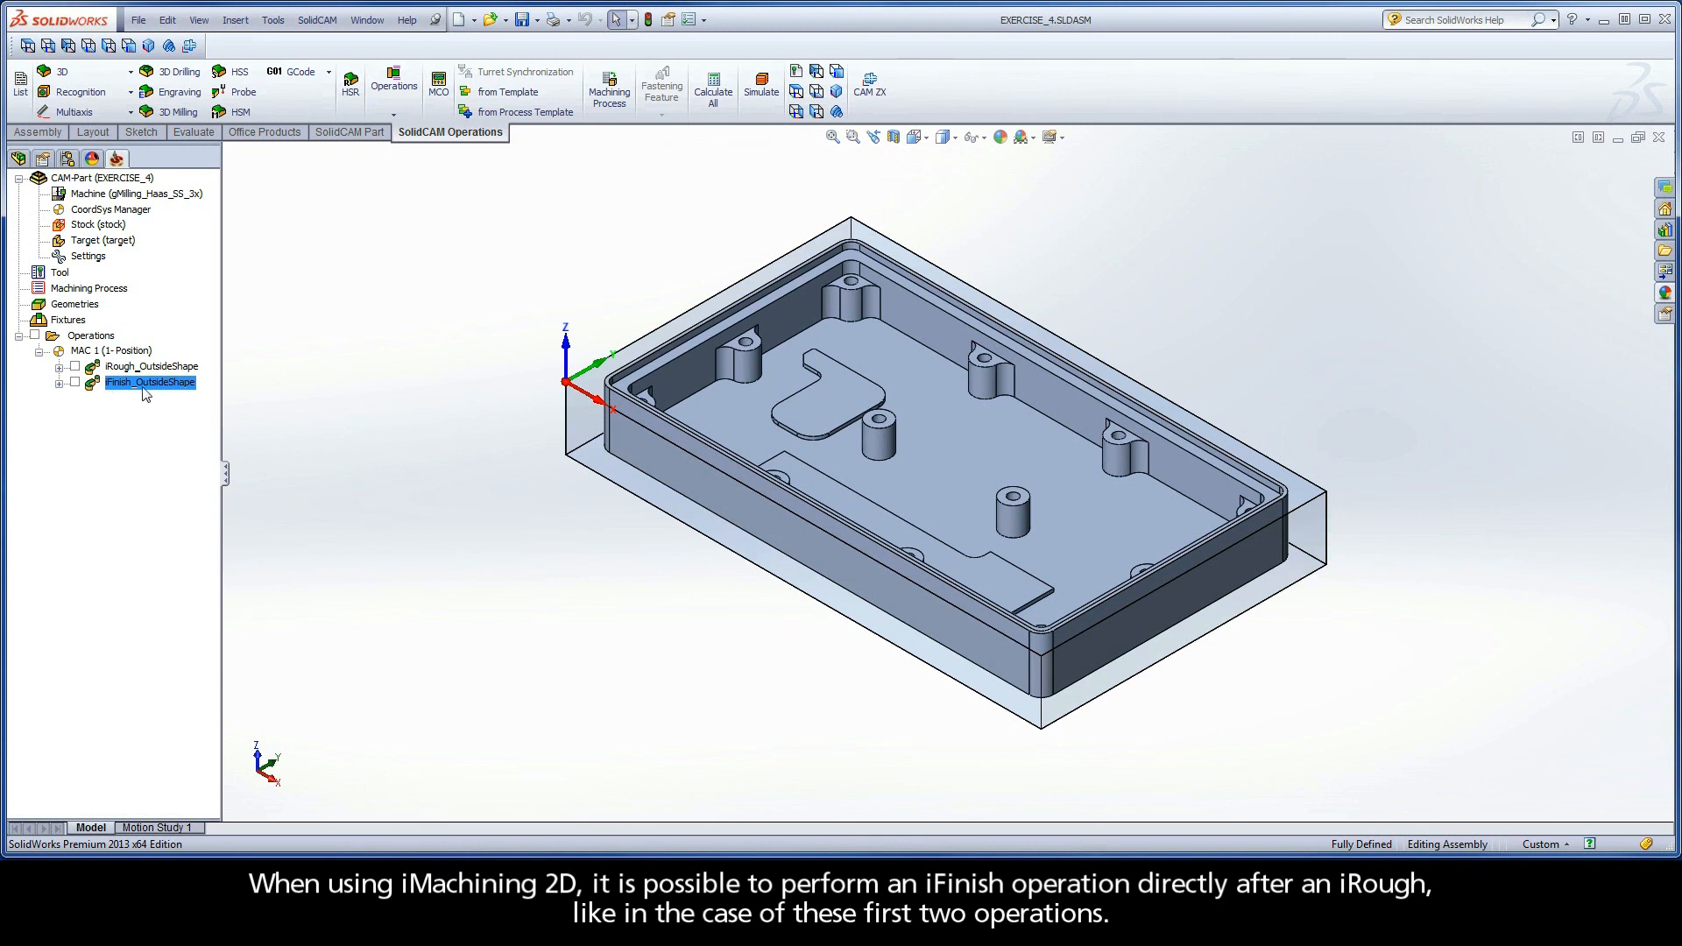
mouse_move(200, 392)
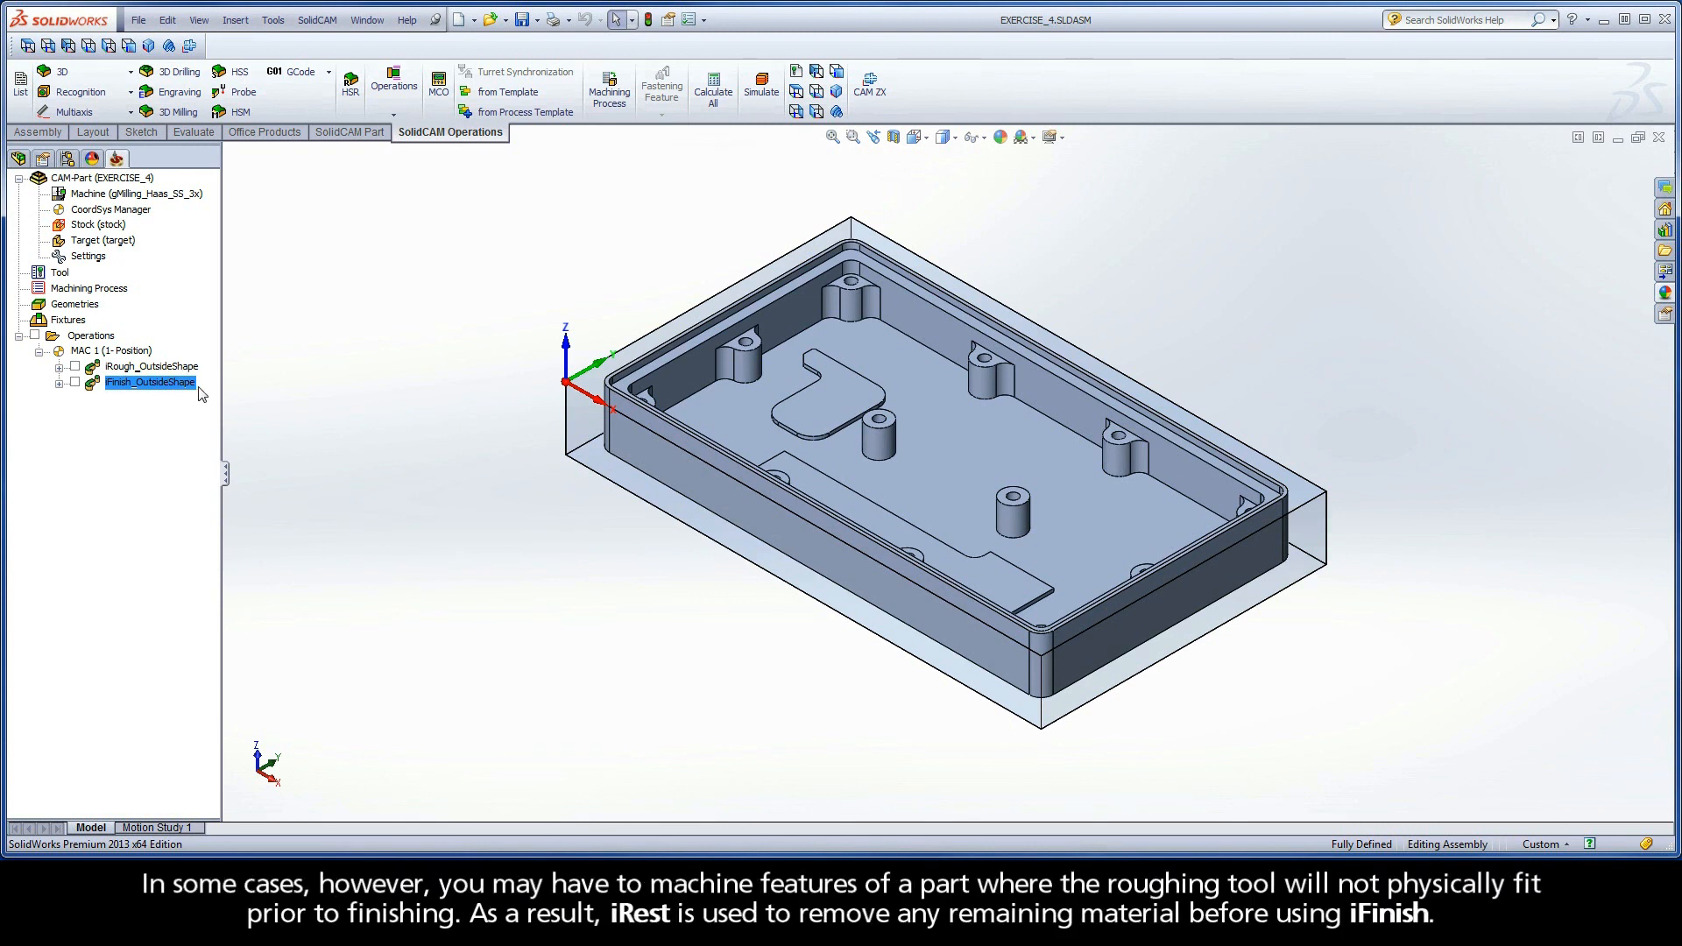